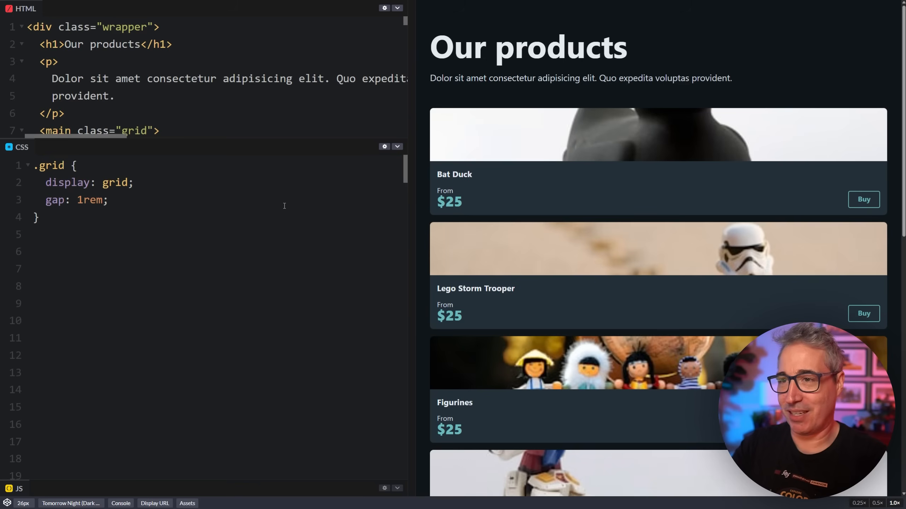
Step: Add an empty grid-template-columns declaration below display grid and gap in the .grid rule
key(enter)
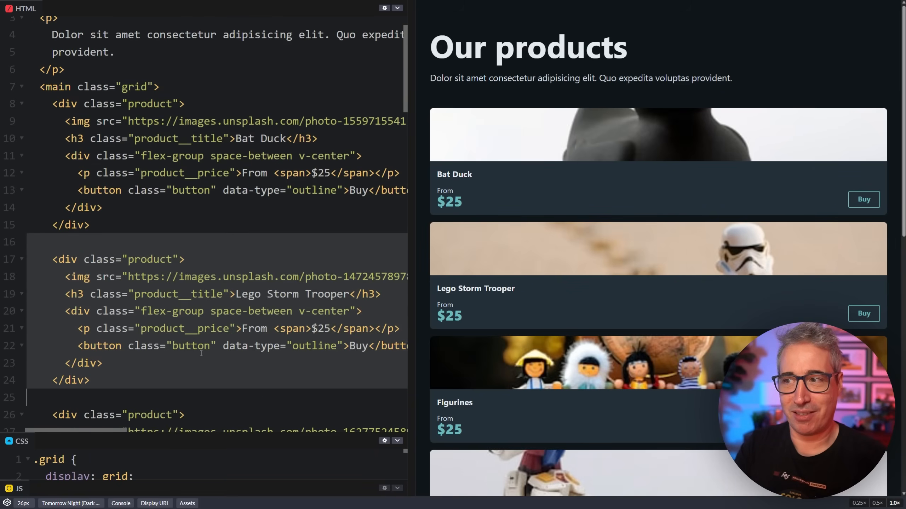
scroll(down, 3)
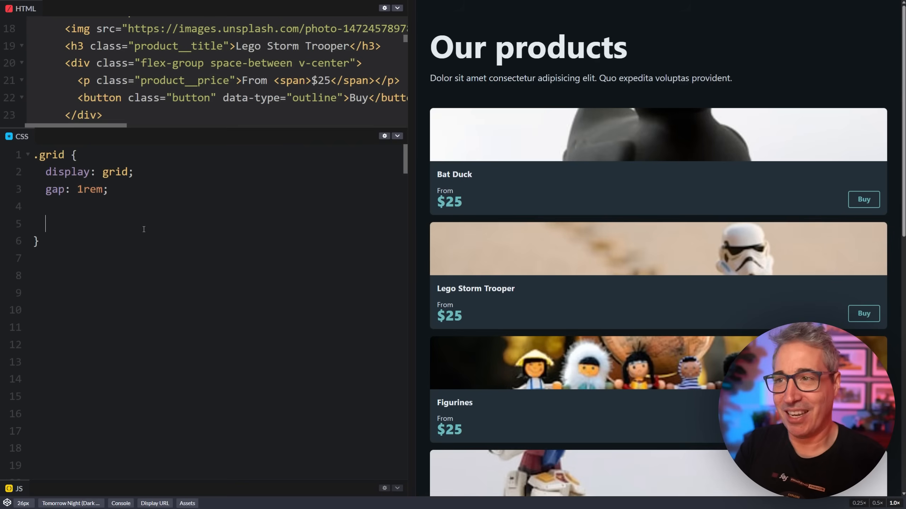
text(grid-)
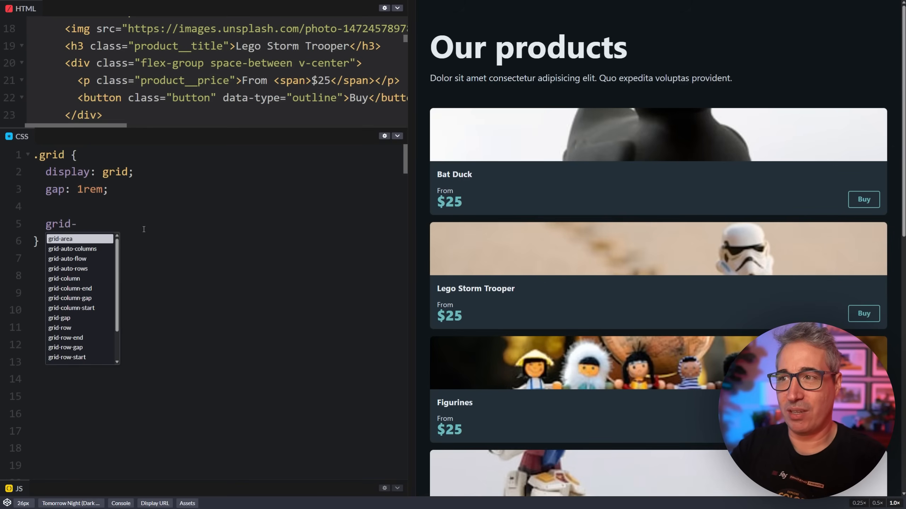
text(t)
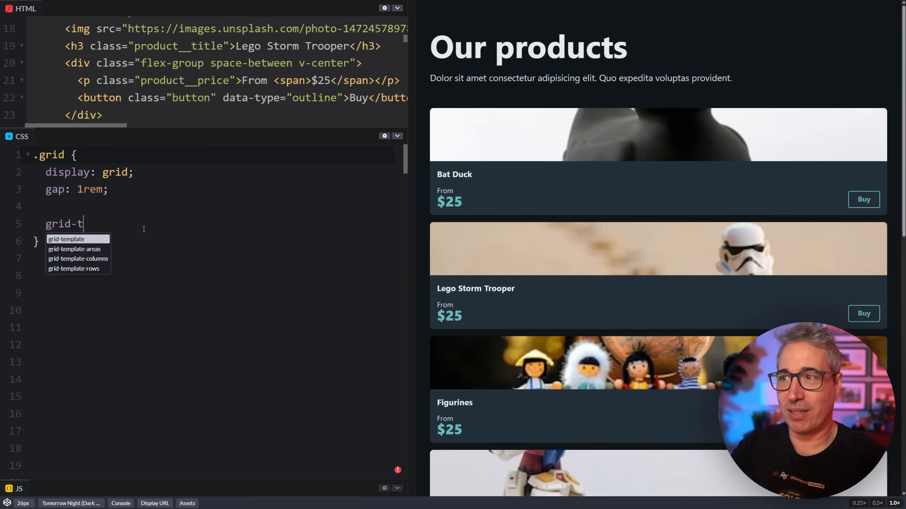
text(emplate-columns: ;)
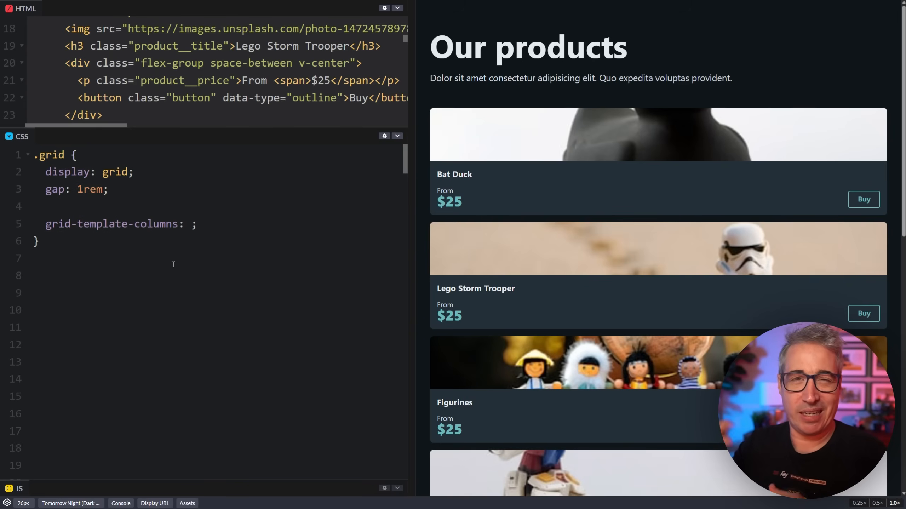
click(147, 224)
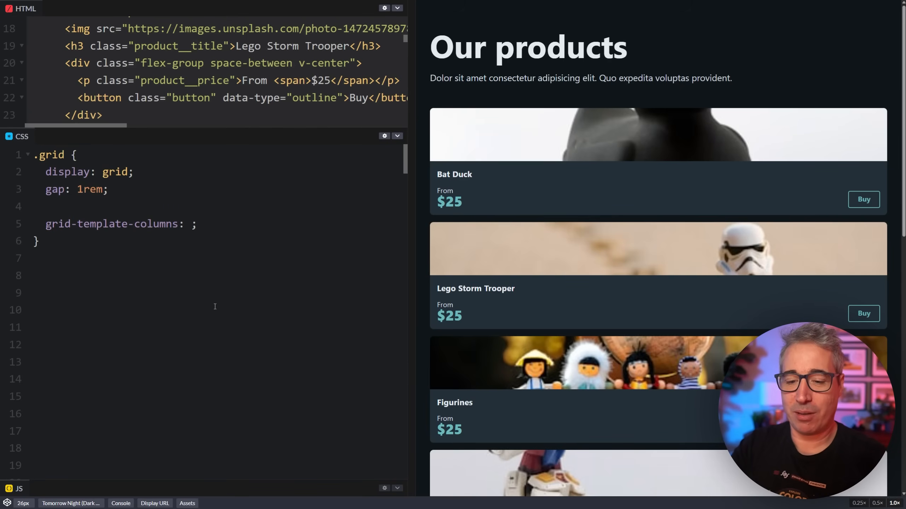
Step: Set columns to 300px 300px 300px, then replace them with 1fr 1fr 1fr, resizing the preview
text(300px 300px 300px)
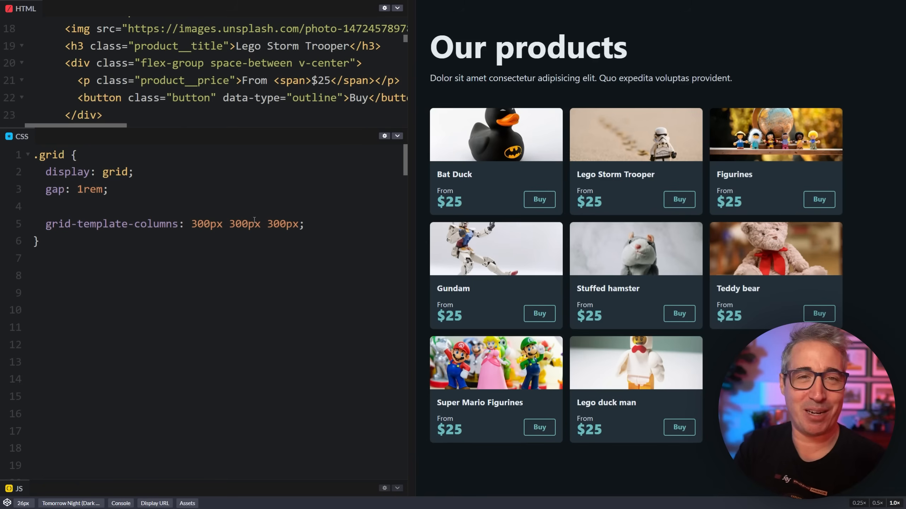
drag(417, 242, 202, 243)
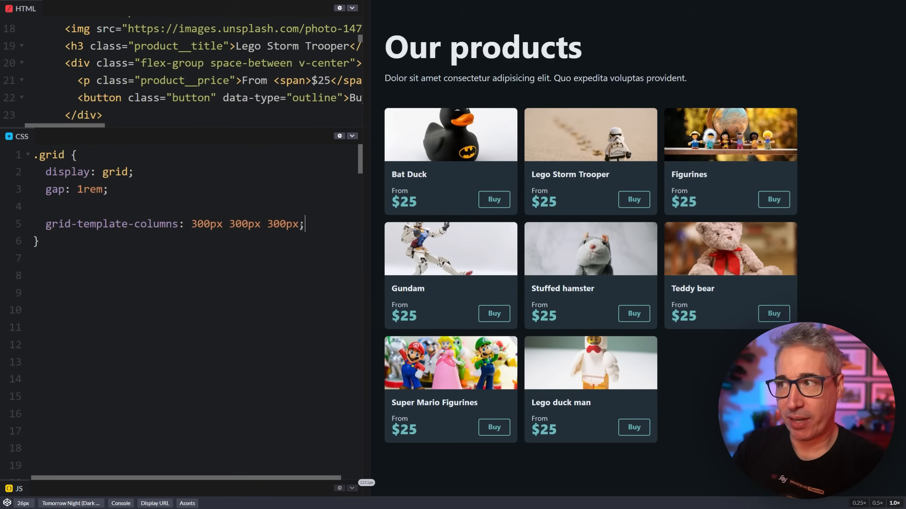
drag(192, 224, 298, 223)
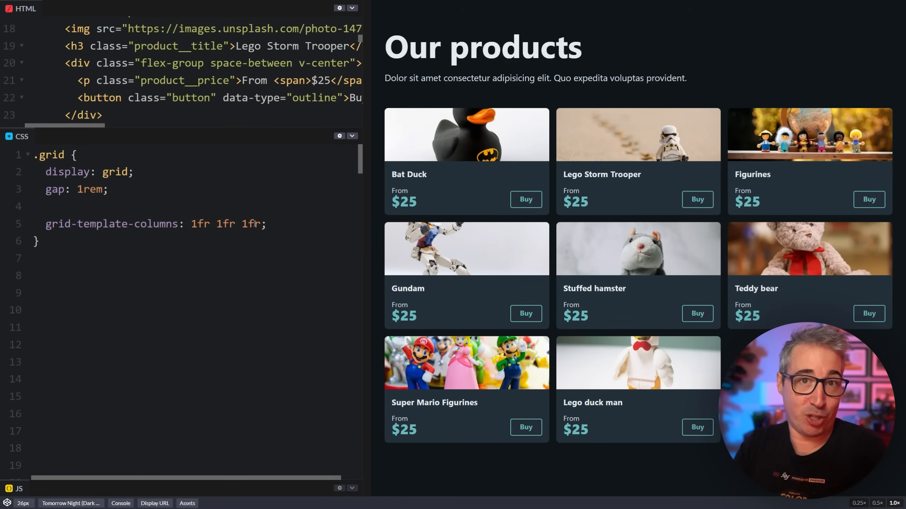
click(215, 223)
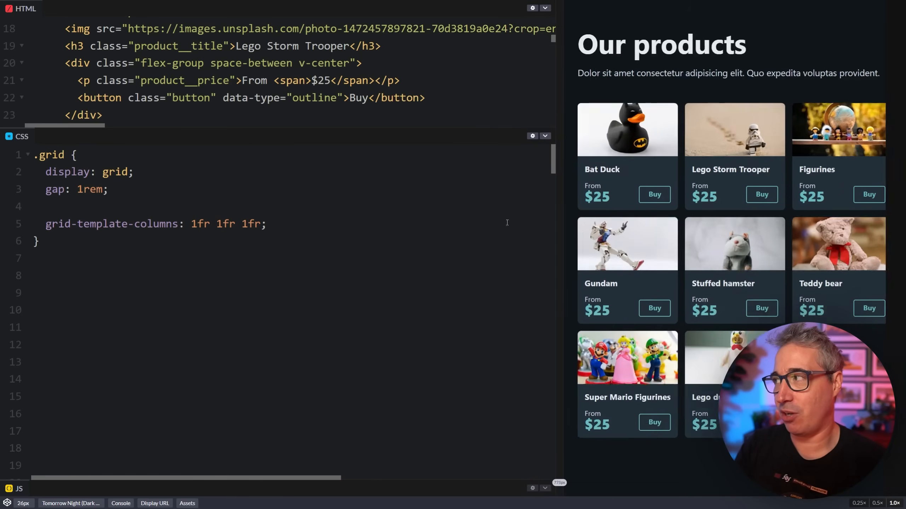
drag(559, 243, 322, 243)
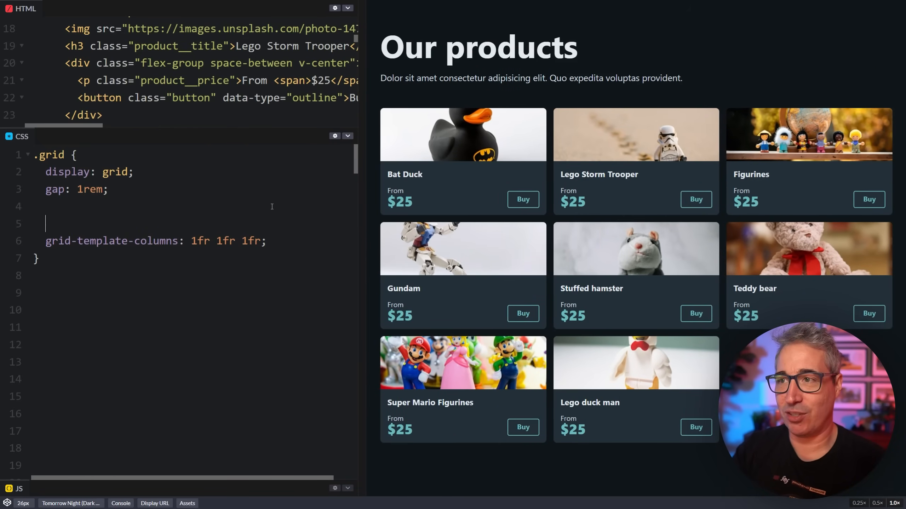
text(@media (width >)
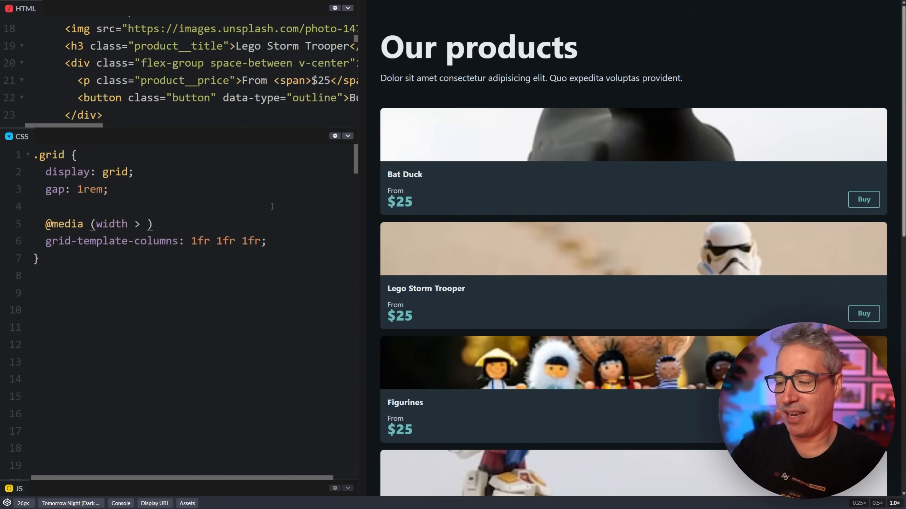
text(96)
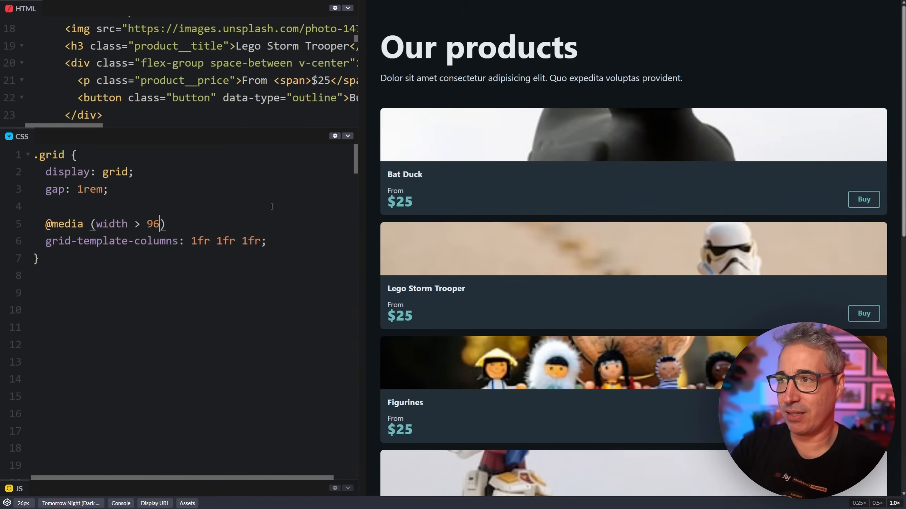
text(0px)
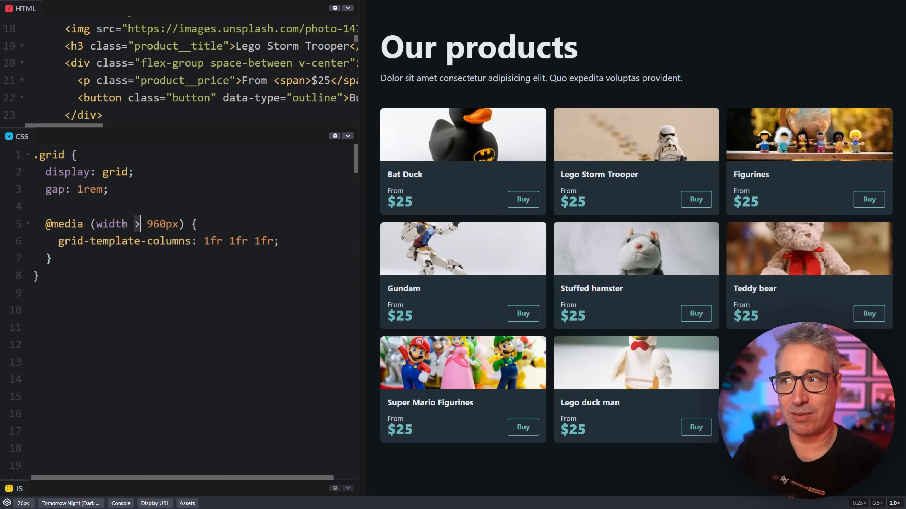
double_click(163, 224)
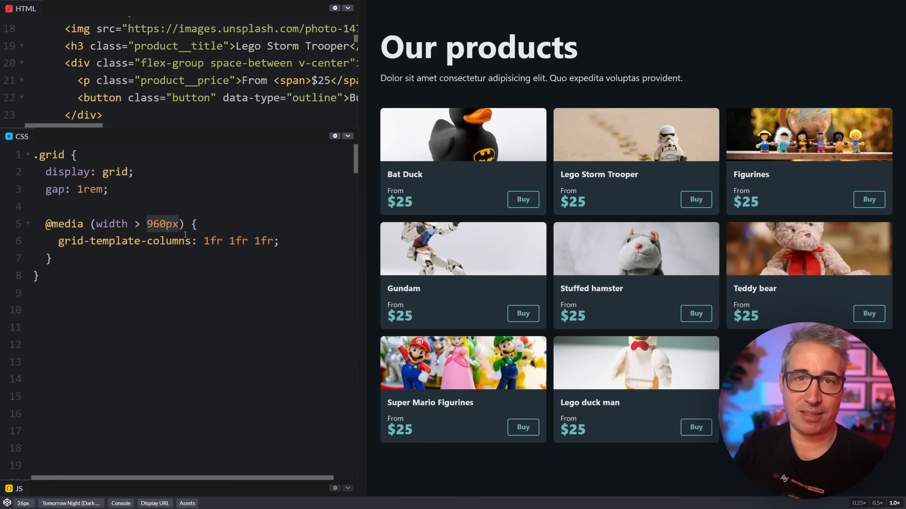
drag(365, 257, 344, 257)
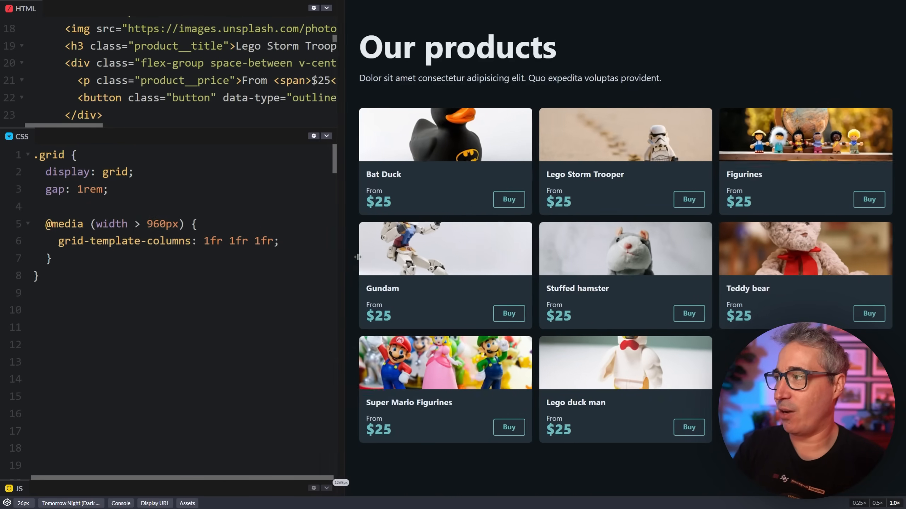
drag(357, 257, 542, 252)
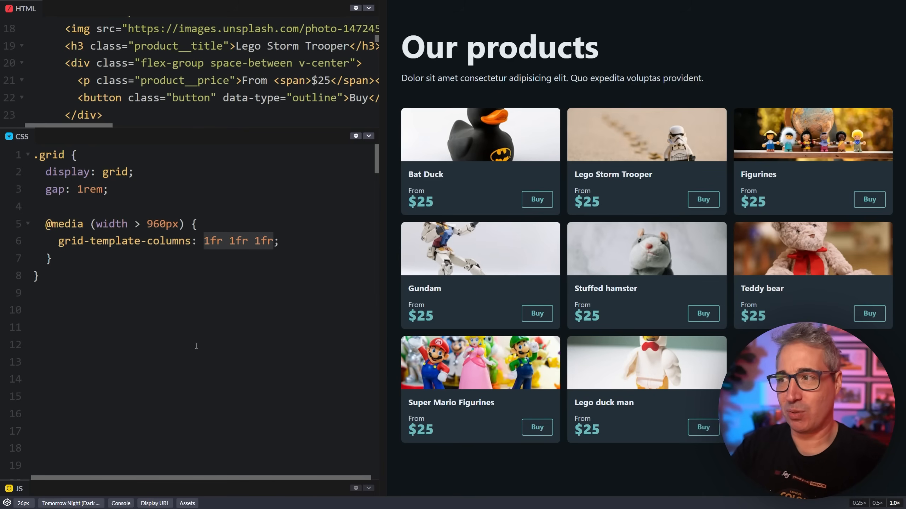
Step: Rewrite the columns as repeat(3, 1fr) and change the second breakpoint to 1280px
text(repeat()
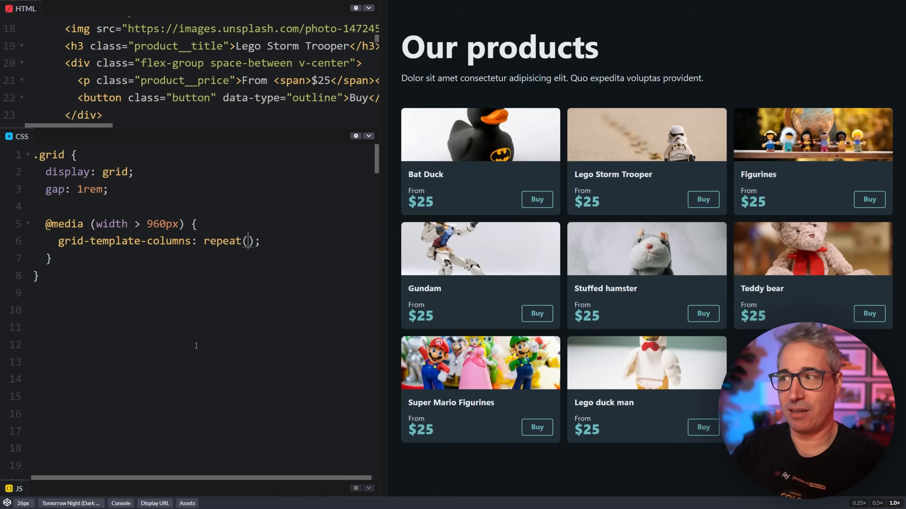
text(3, 1fr)
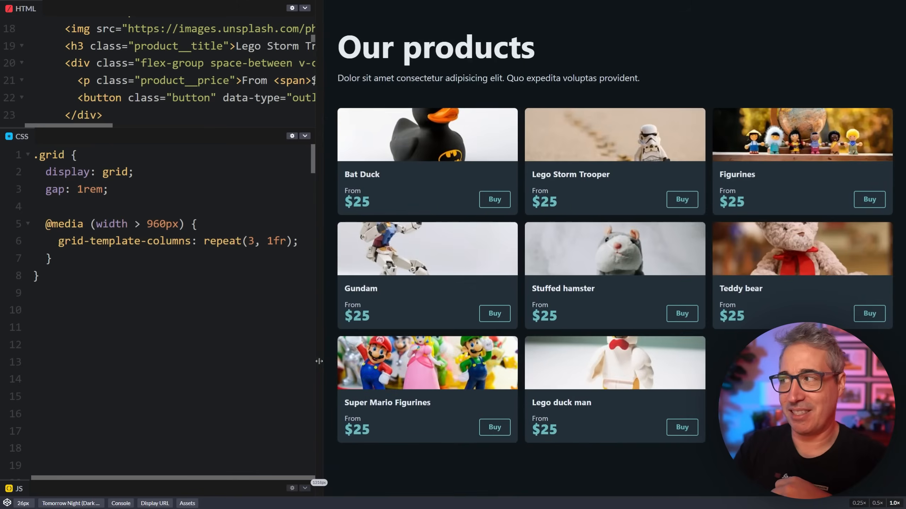
drag(319, 361, 418, 353)
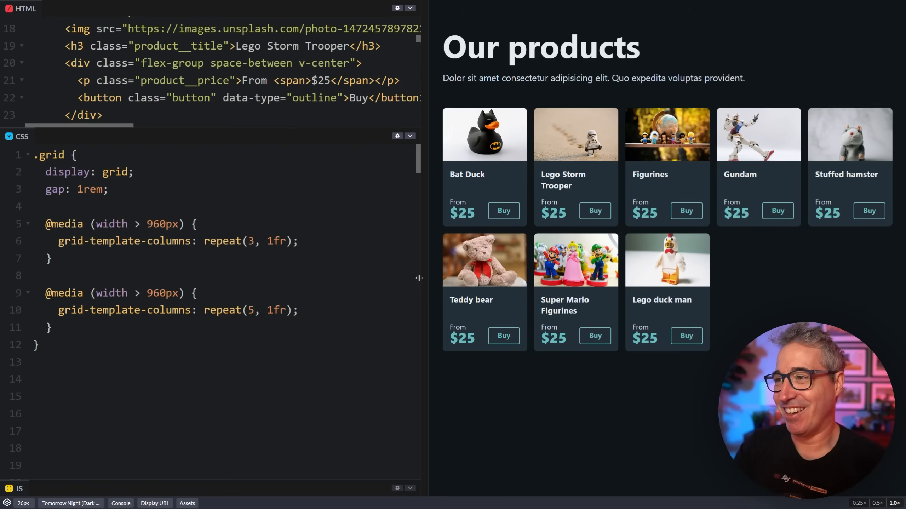
double_click(155, 293)
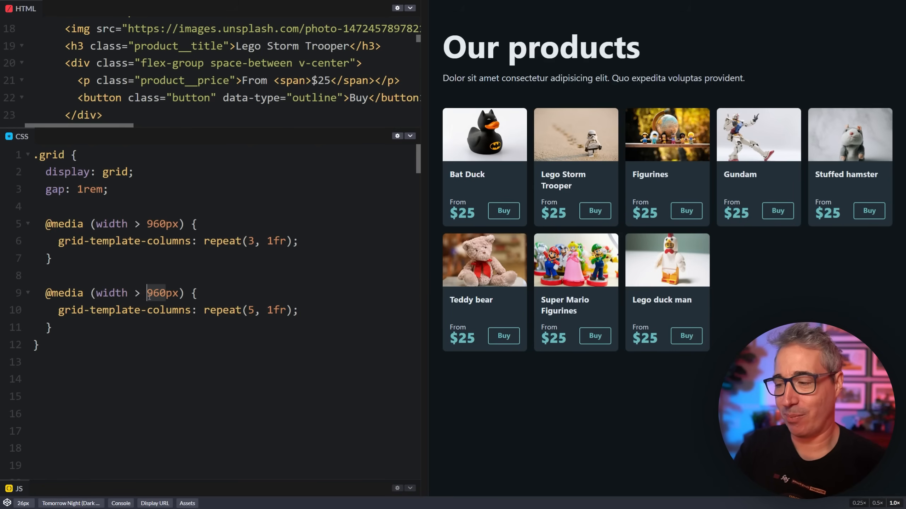
text(1280px)
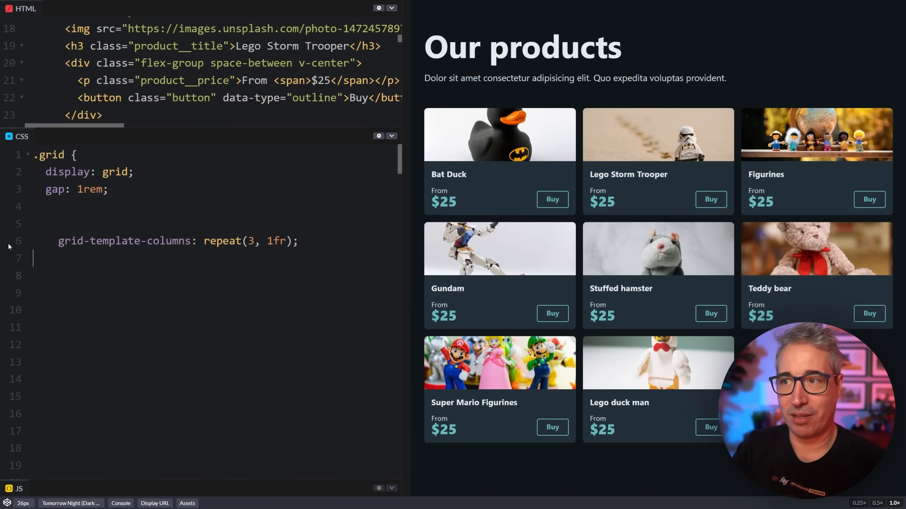
Step: Close the rule and replace the repeat count with auto-fit, briefly trying auto-fill
text(})
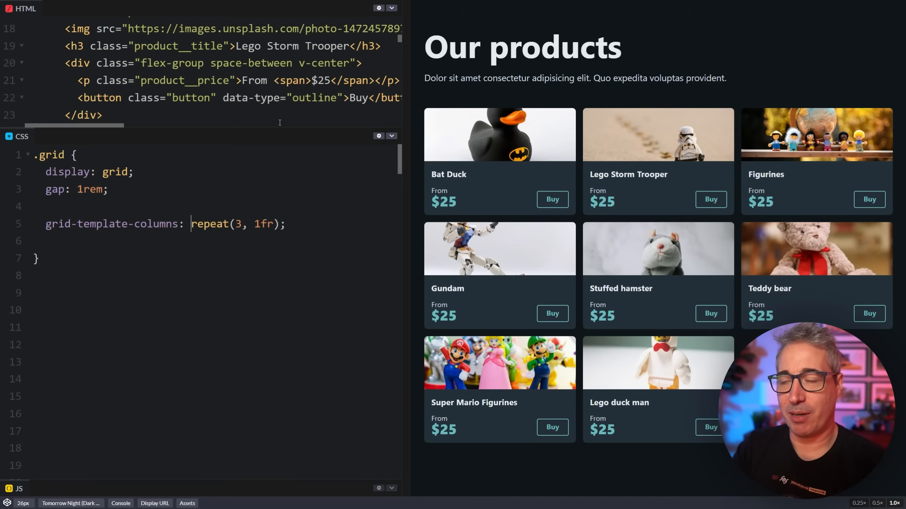
key(Enter)
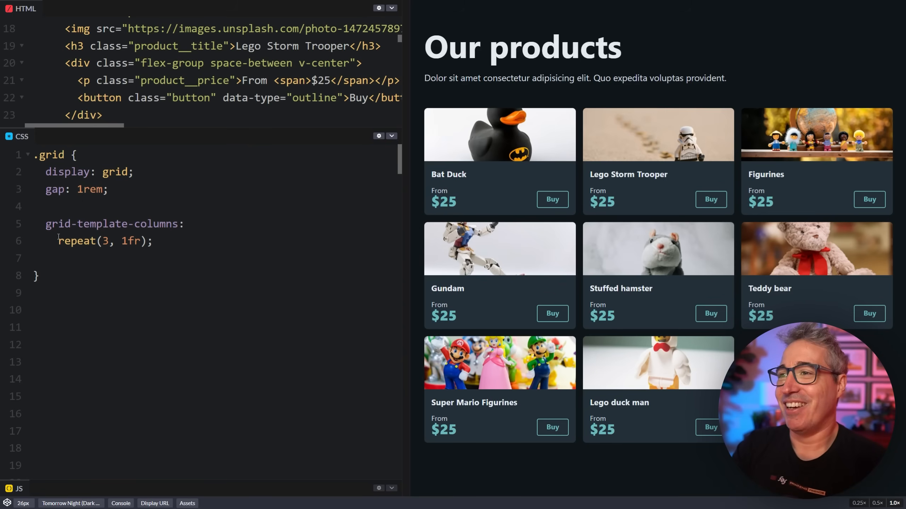
double_click(129, 241)
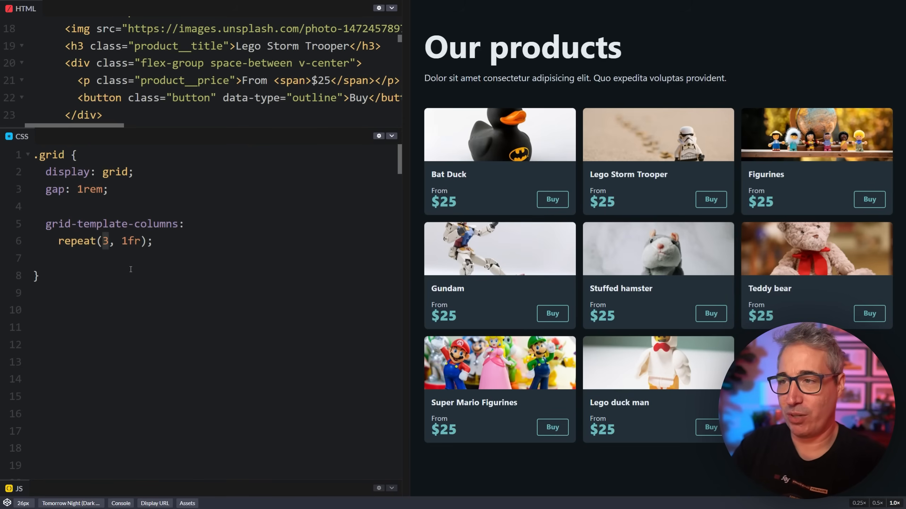
text(auto-fit)
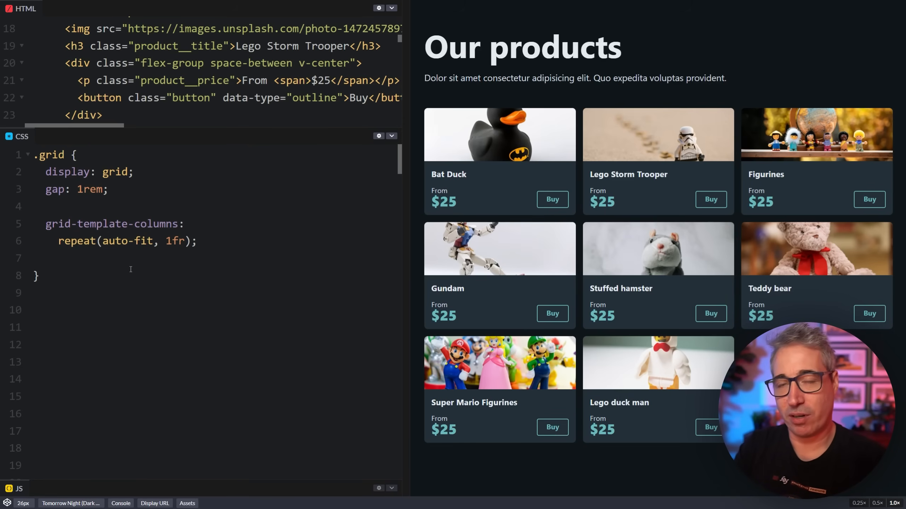
text(auto-fill)
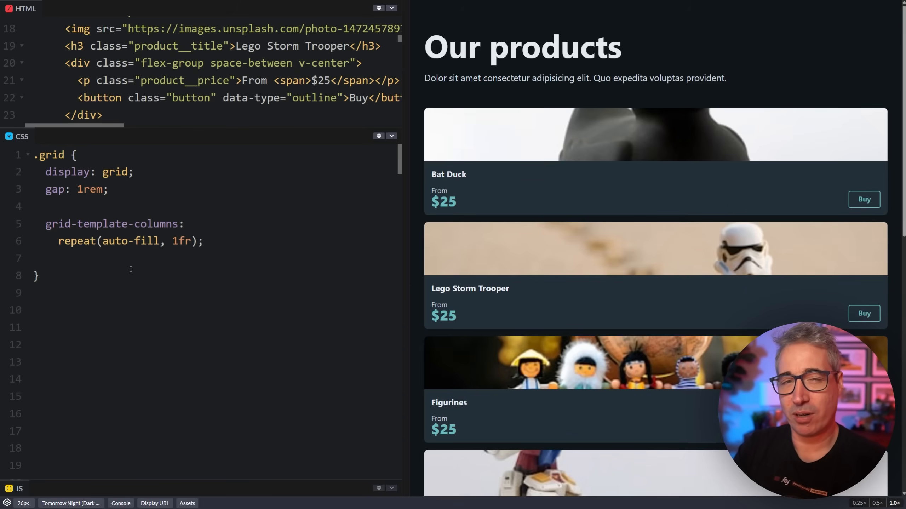
click(161, 241)
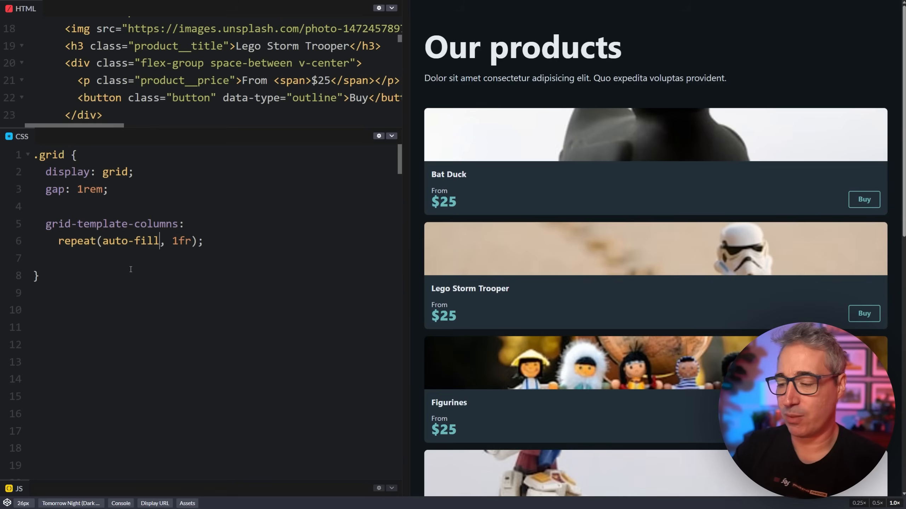
text(auto-fit)
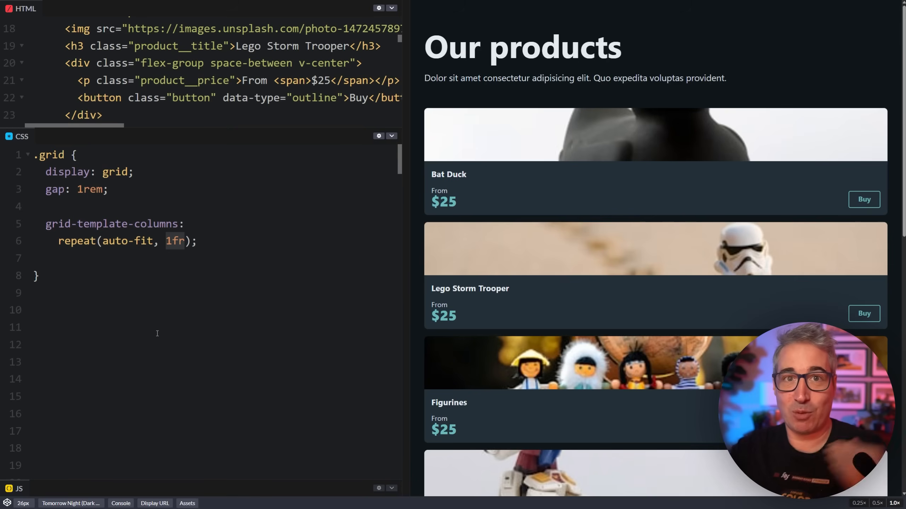
mouse_move(398, 322)
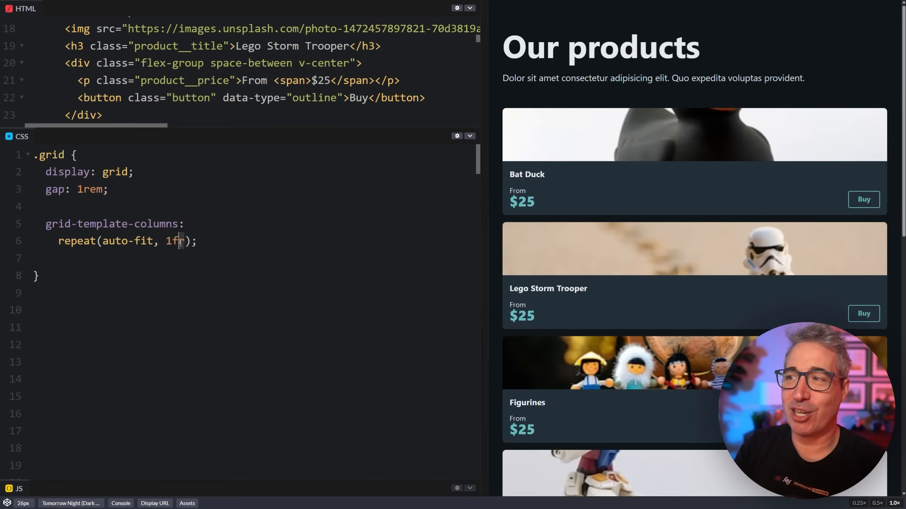
text(3)
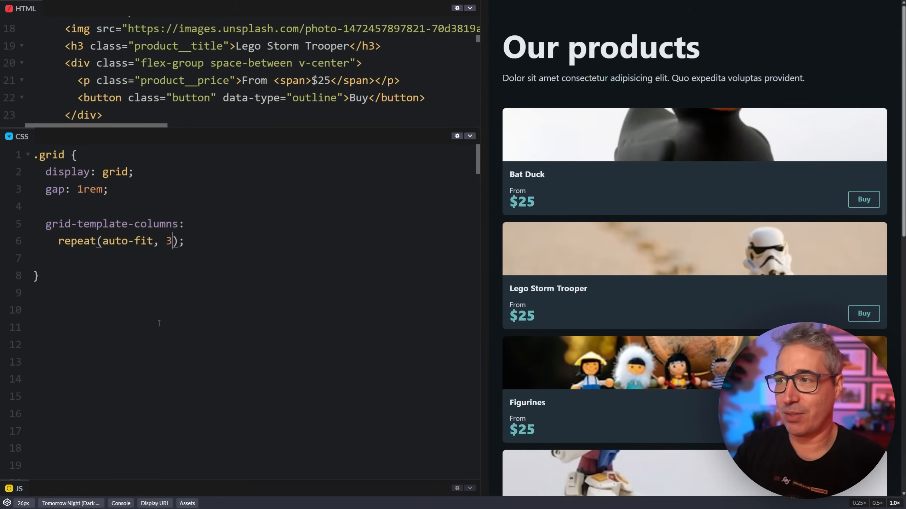
Step: Complete repeat(auto-fit, 300px) and drag the preview narrower and wider to watch columns wrap
text(00px)
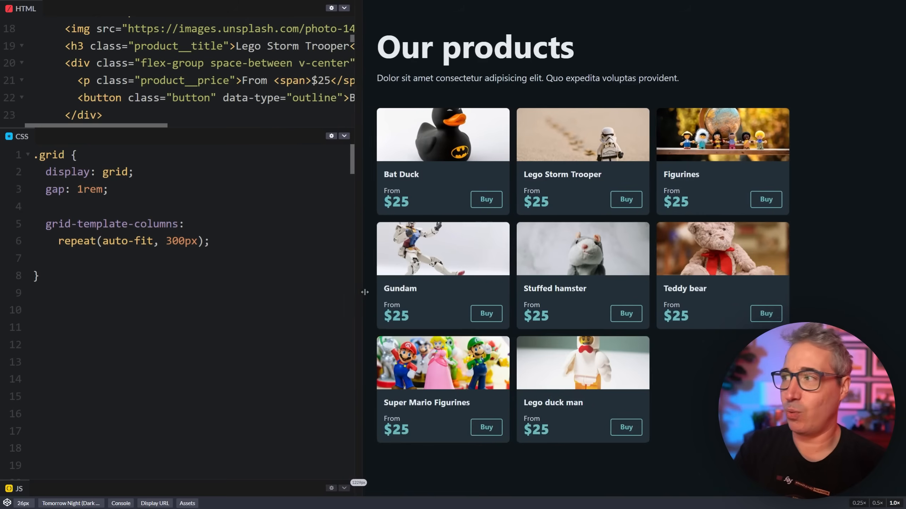
drag(364, 292, 624, 296)
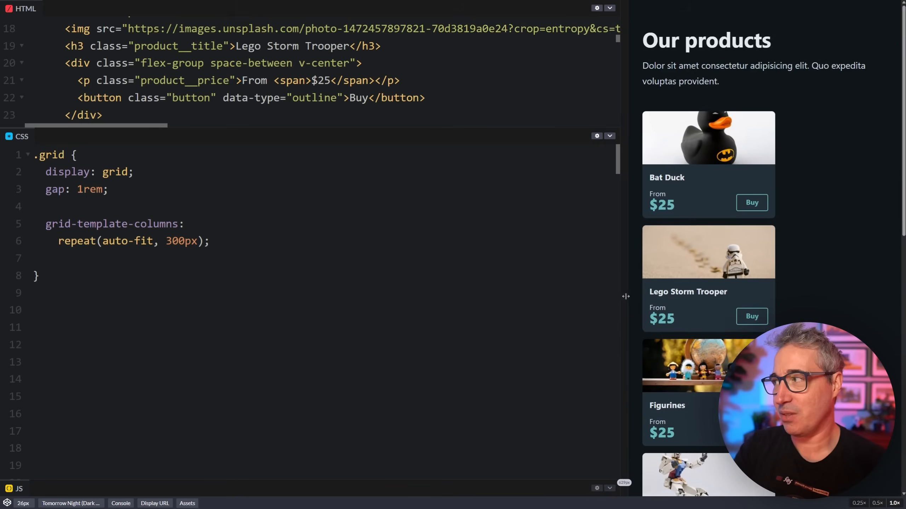
drag(625, 296, 313, 325)
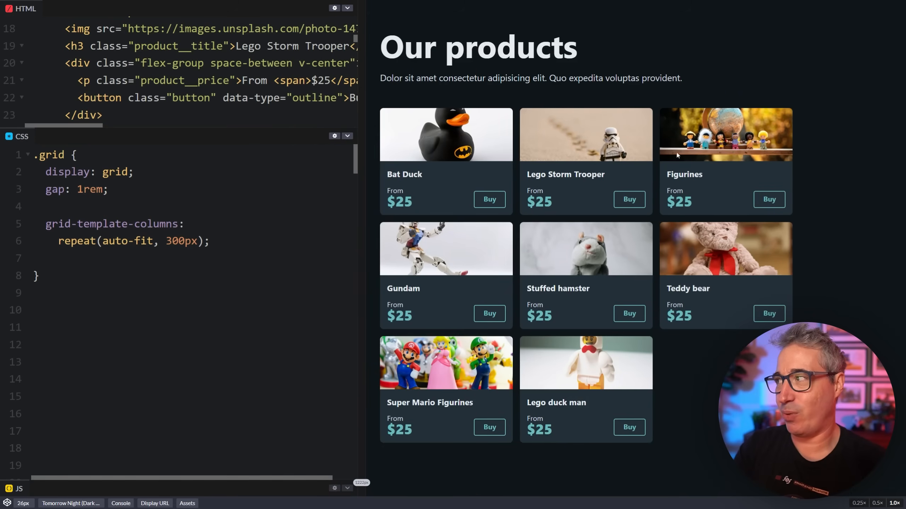
mouse_move(812, 151)
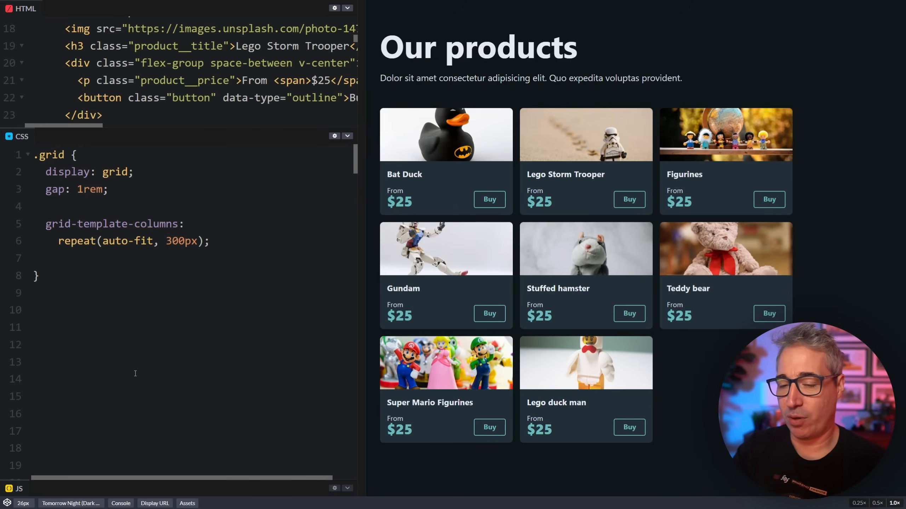
Step: Wrap the track size in minmax(300px, 1fr) and widen the preview to see columns stretch
text(minmax()
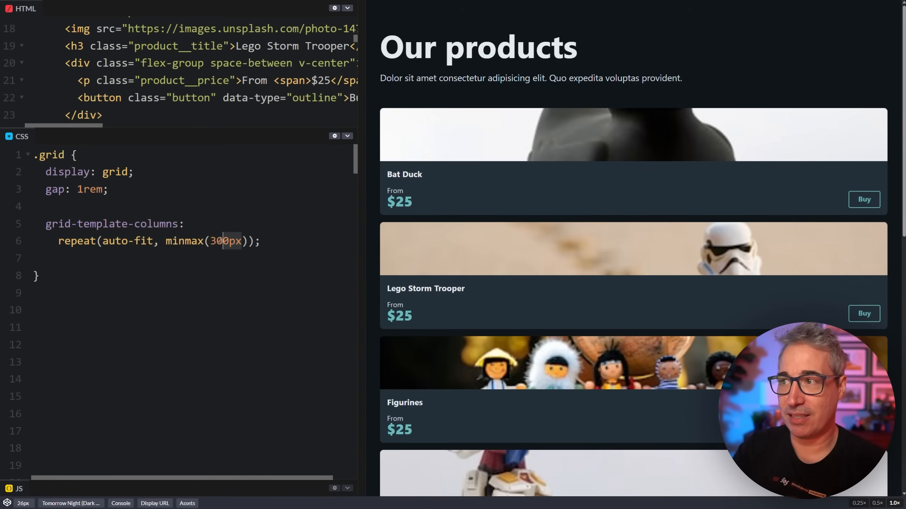
text(,)
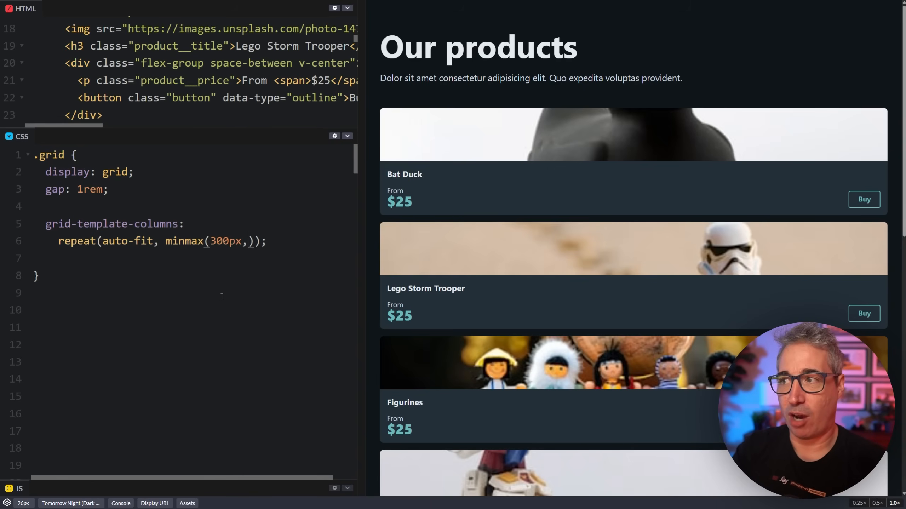
text(1fr)
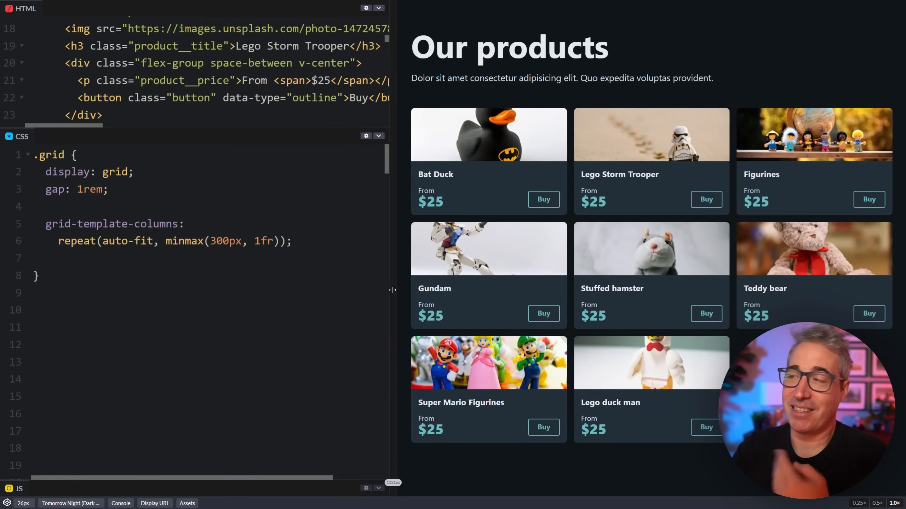
drag(395, 290, 601, 279)
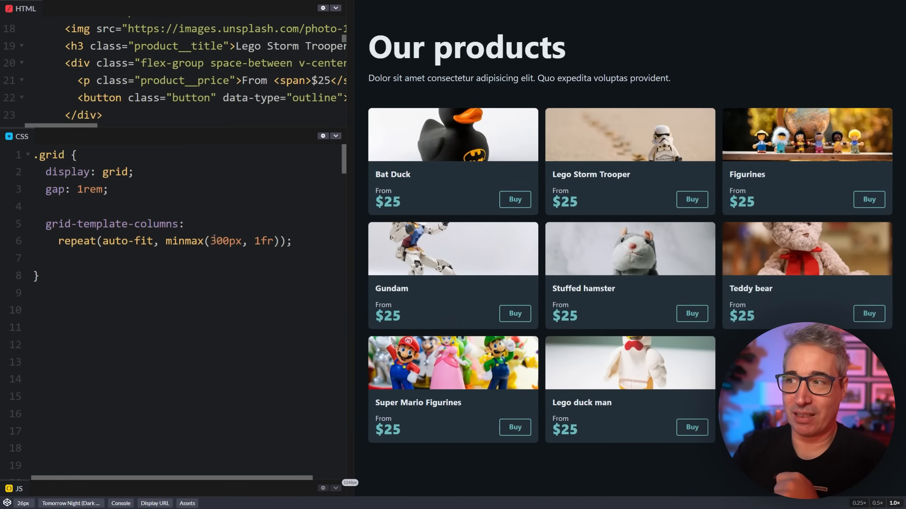
Step: Raise the minimum to 500px and resize the preview to compare column counts
double_click(224, 241)
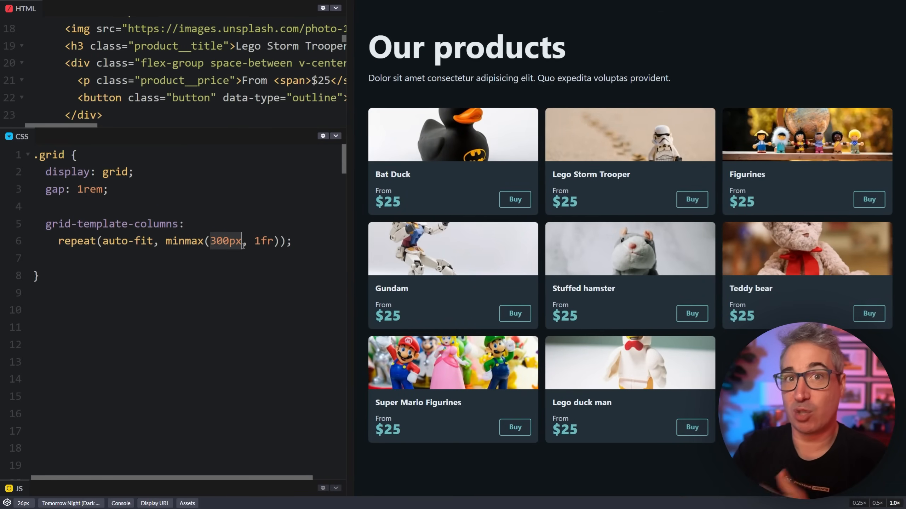
drag(347, 261, 357, 260)
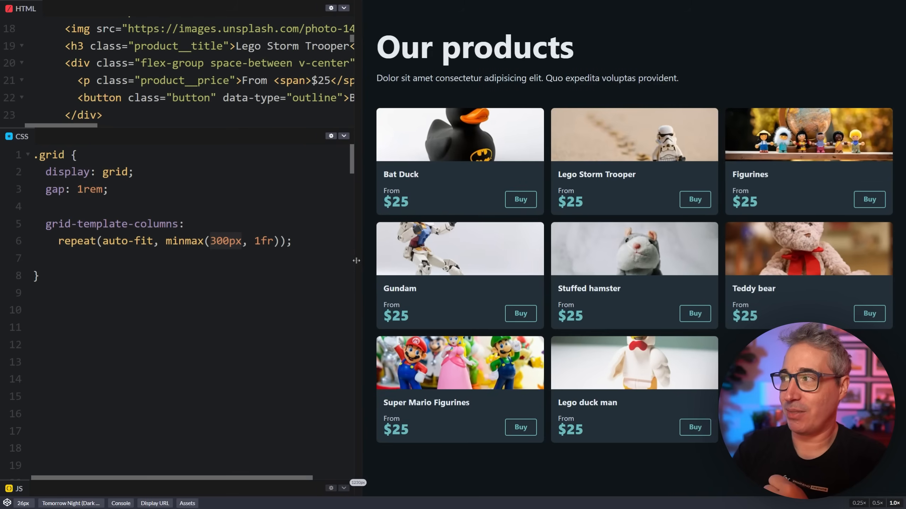
drag(357, 260, 453, 263)
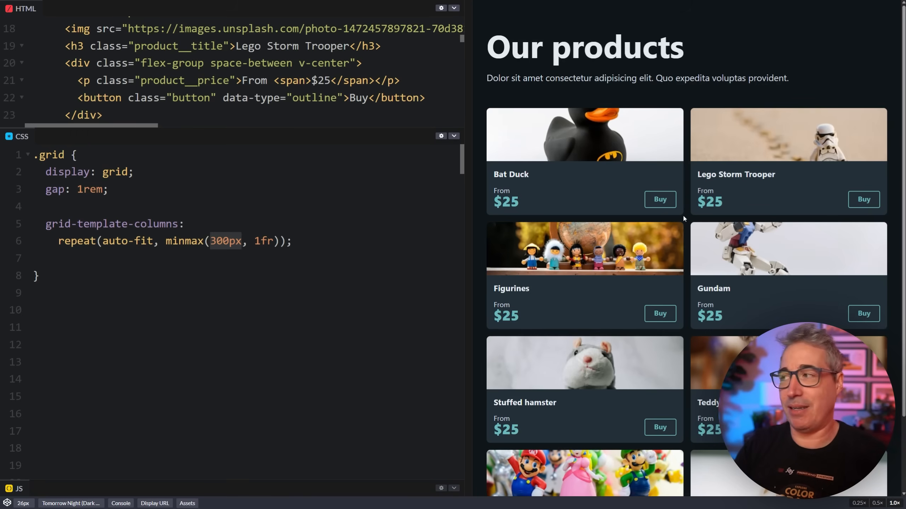
click(262, 241)
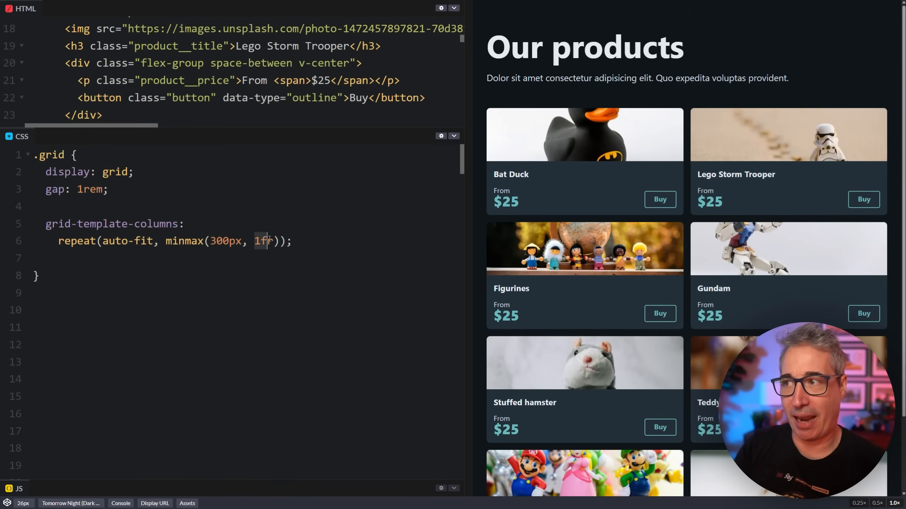
drag(471, 242, 589, 243)
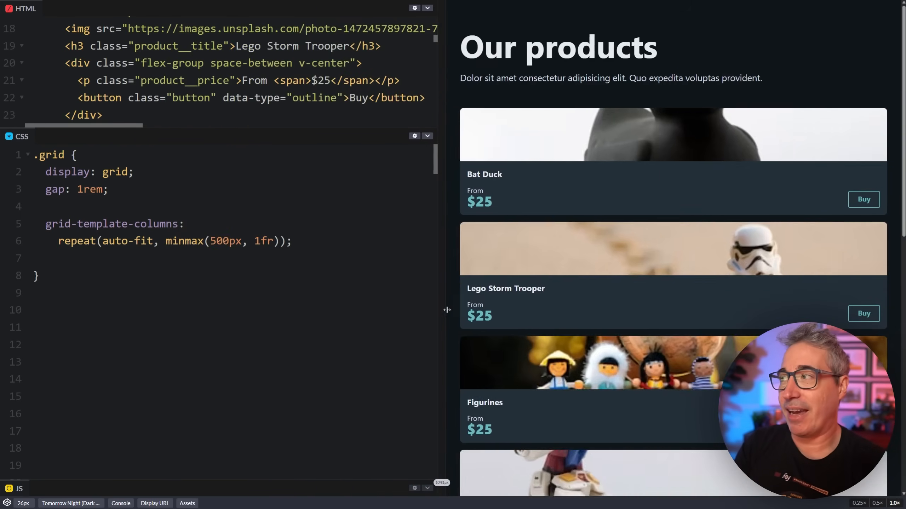
Step: Narrow the preview below 500px so cards clip, then select within the minmax value
drag(447, 309, 711, 309)
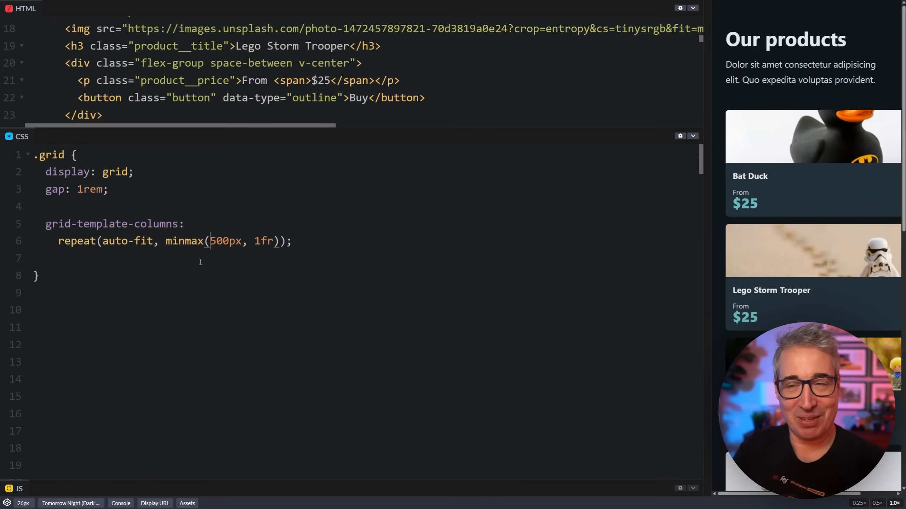
double_click(125, 241)
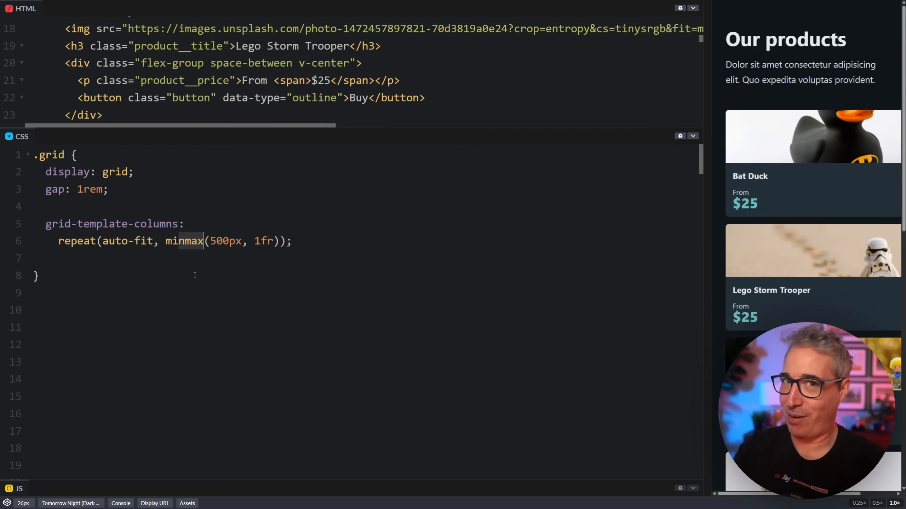
double_click(225, 241)
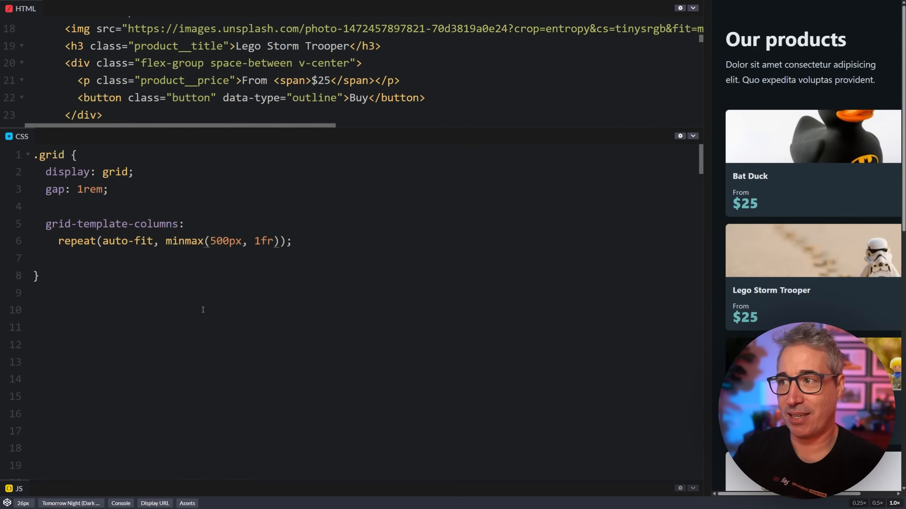
Step: Change the minimum to min(500px, 100%) and widen the preview to check the layout
text(min)
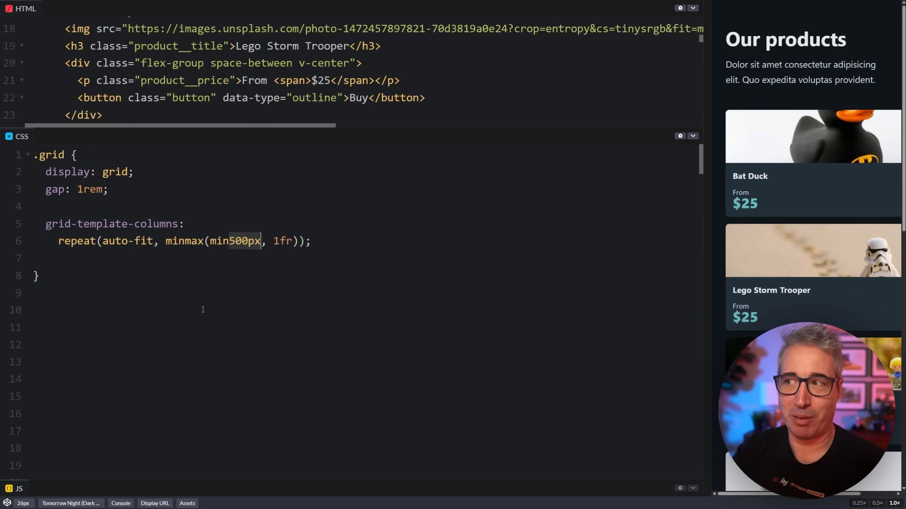
text(()
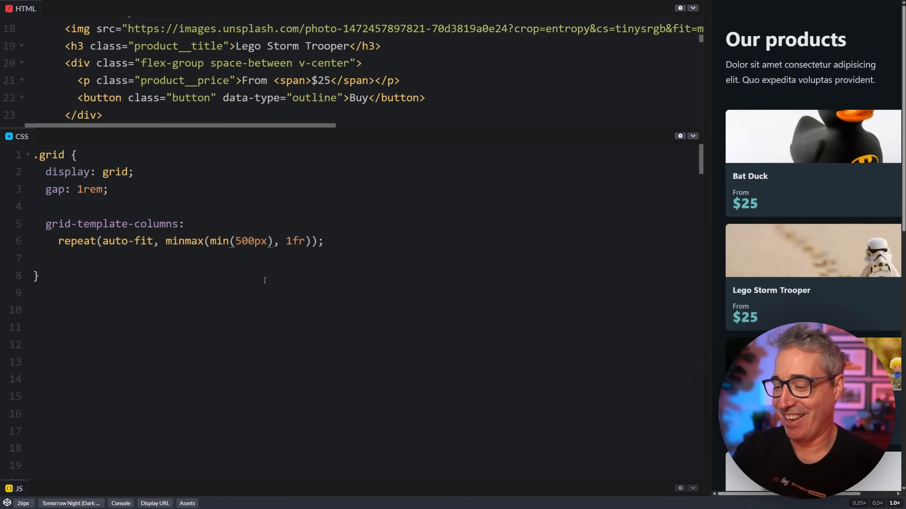
text(, 100%)
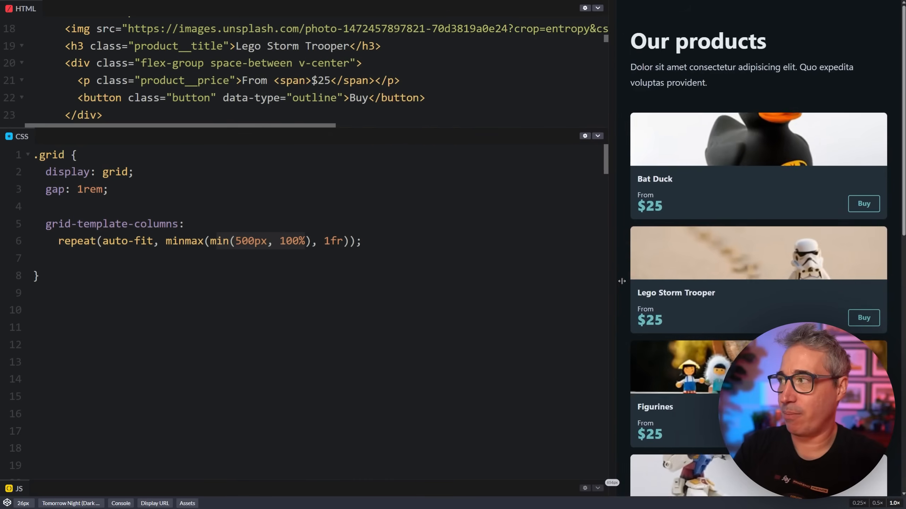
drag(622, 281, 768, 272)
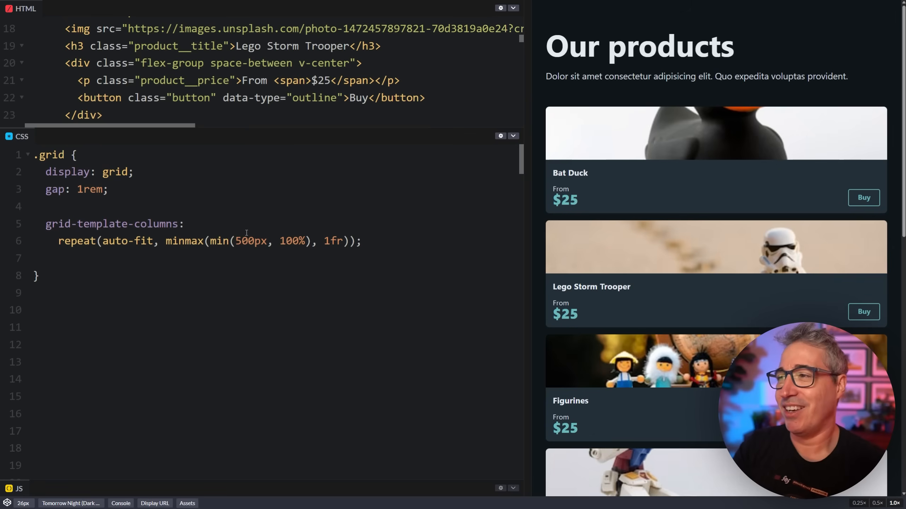
double_click(251, 241)
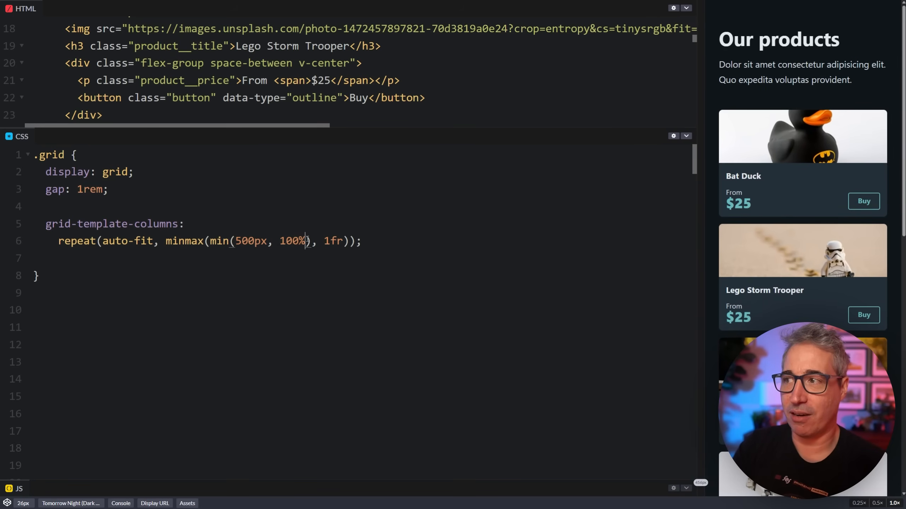
double_click(249, 241)
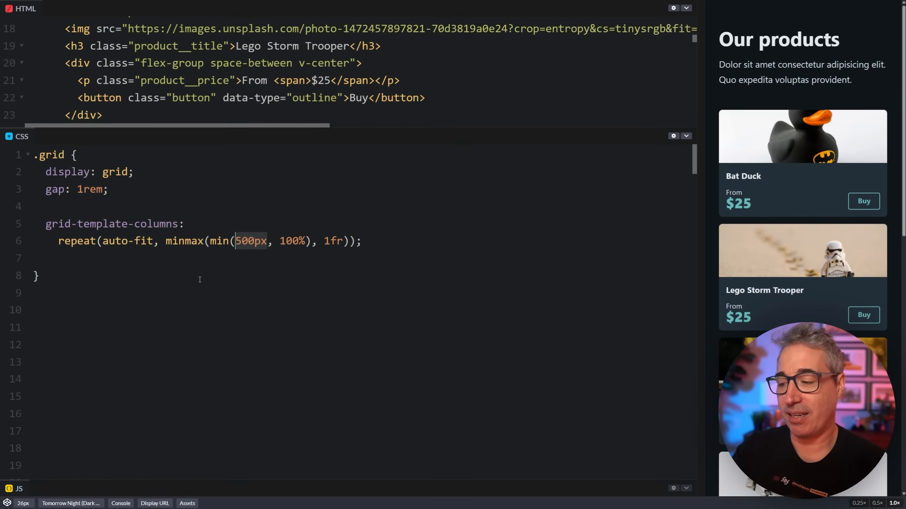
Step: Replace 500px with var(--min-col-size), declare --min-col-size: 300px in .grid, and resize the preview
text(var(--min-col)
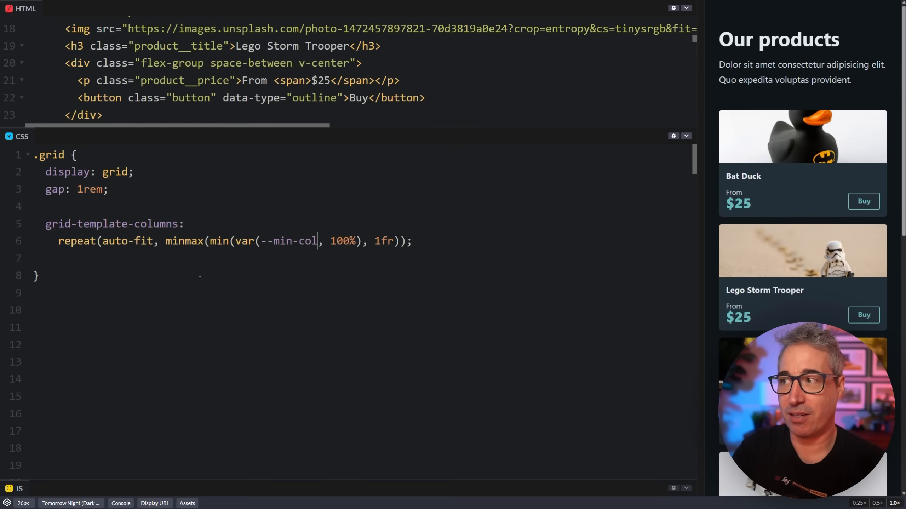
text(-size))
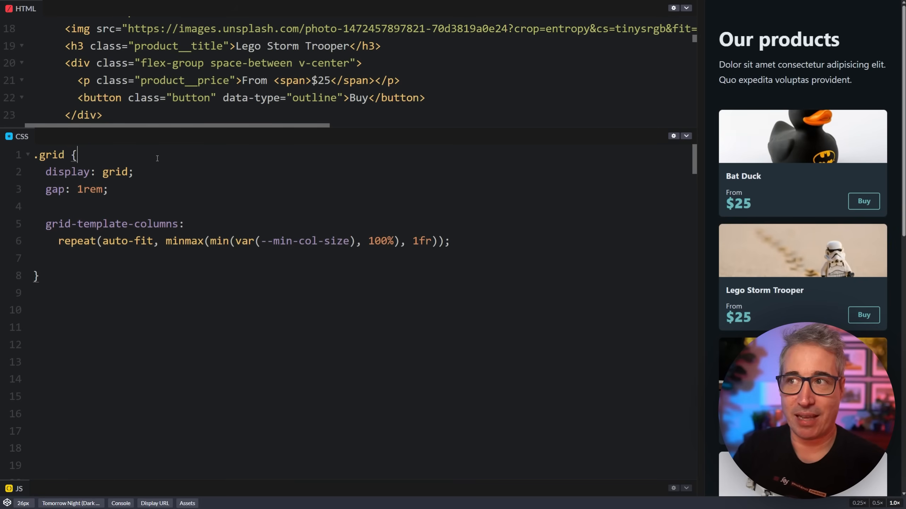
key(Enter)
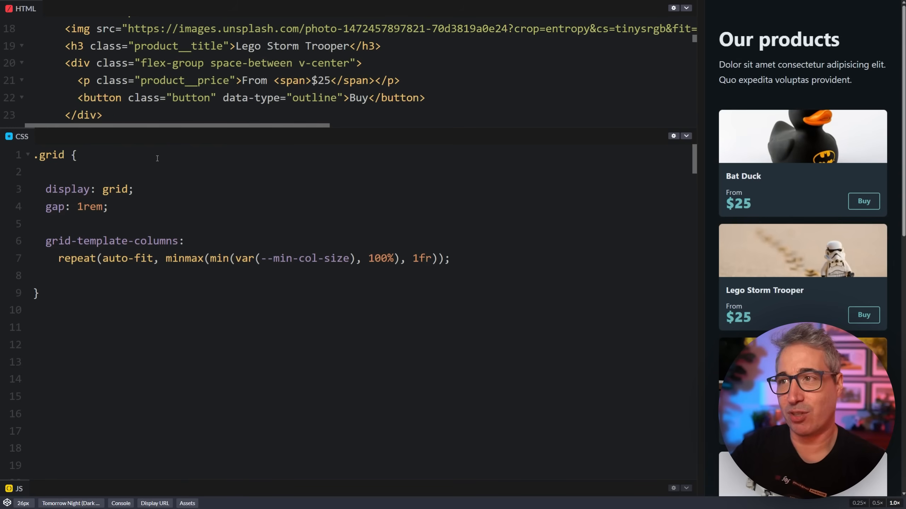
text(--min-col-si)
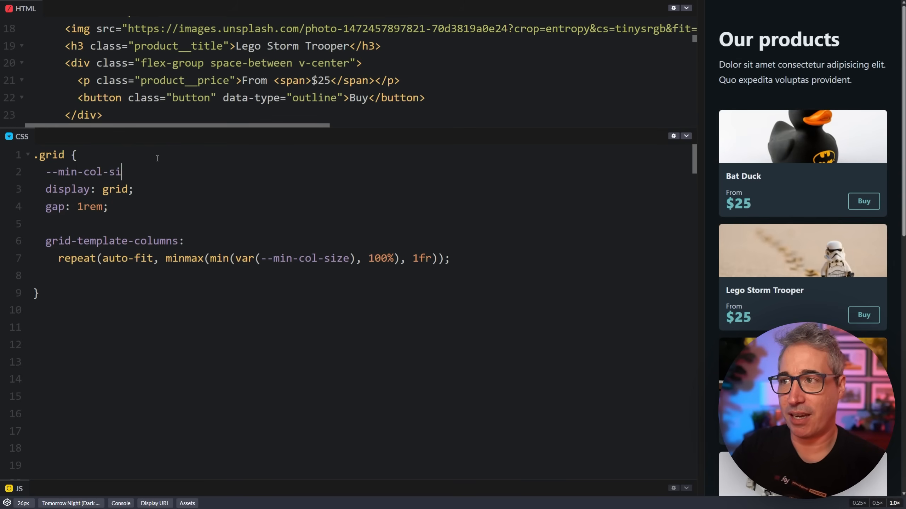
text(ze: 500px;)
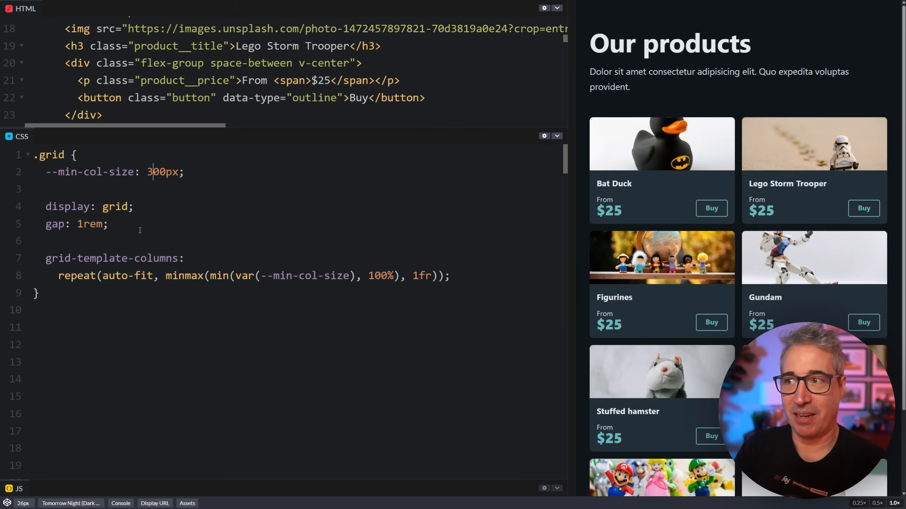
click(81, 276)
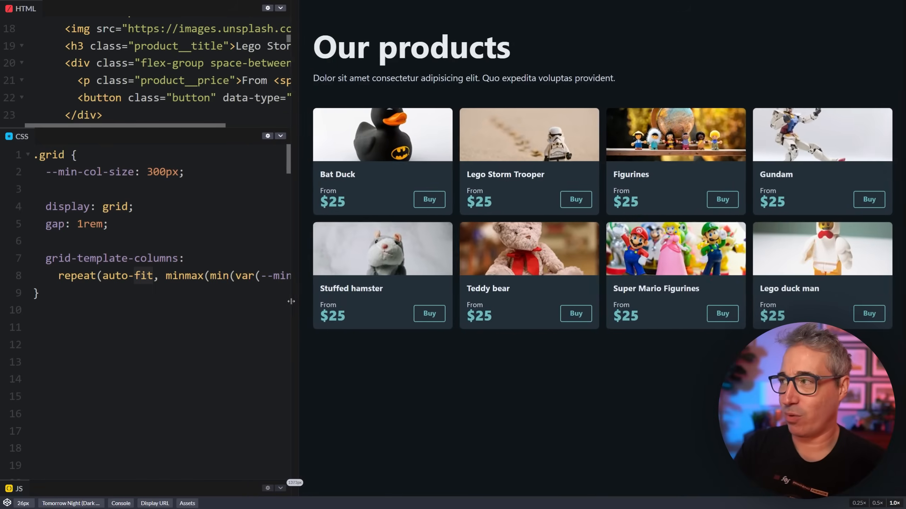
drag(292, 301, 428, 301)
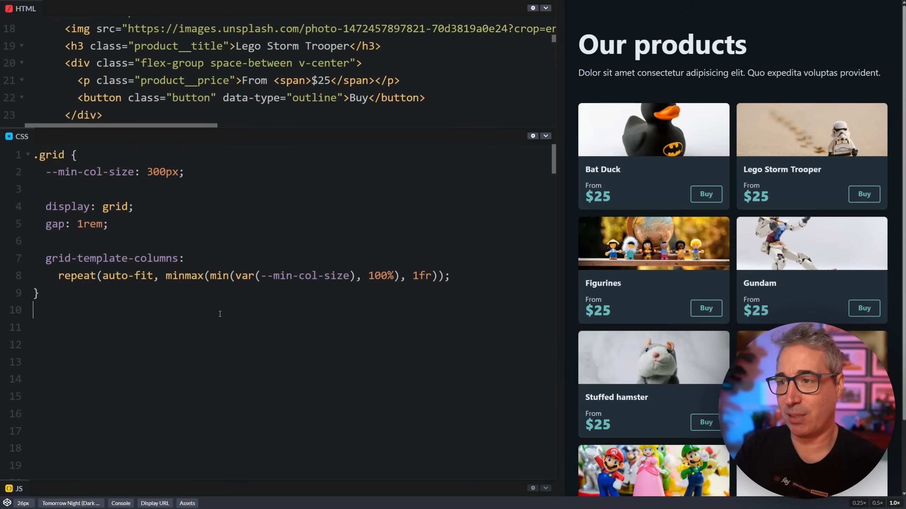
Step: Add an .auto-grid rule with 'gap: 1rem;' and start 'grid-template-columns:'
text(.auto-)
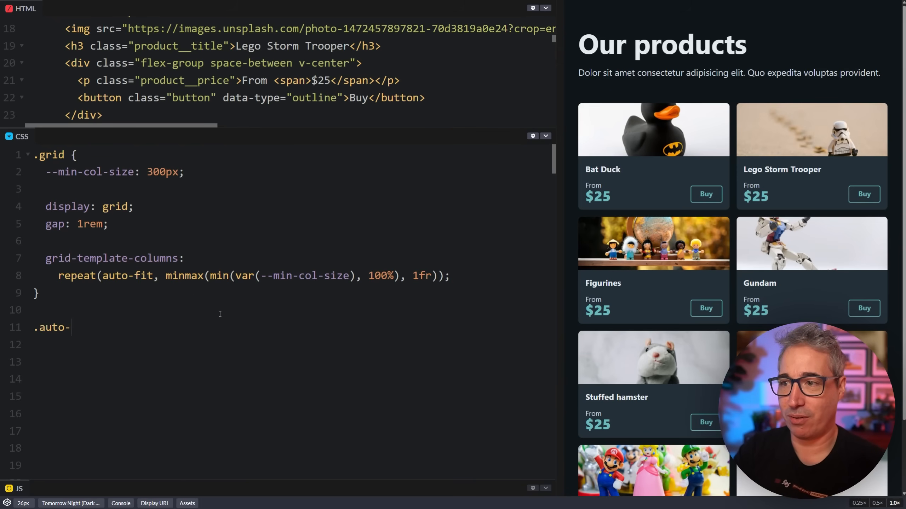
text(grid {)
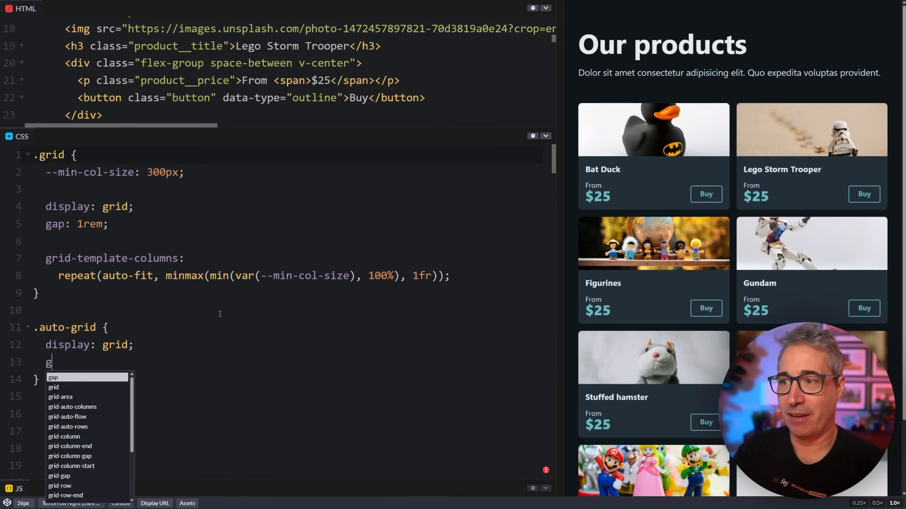
text(ap: 1rem;)
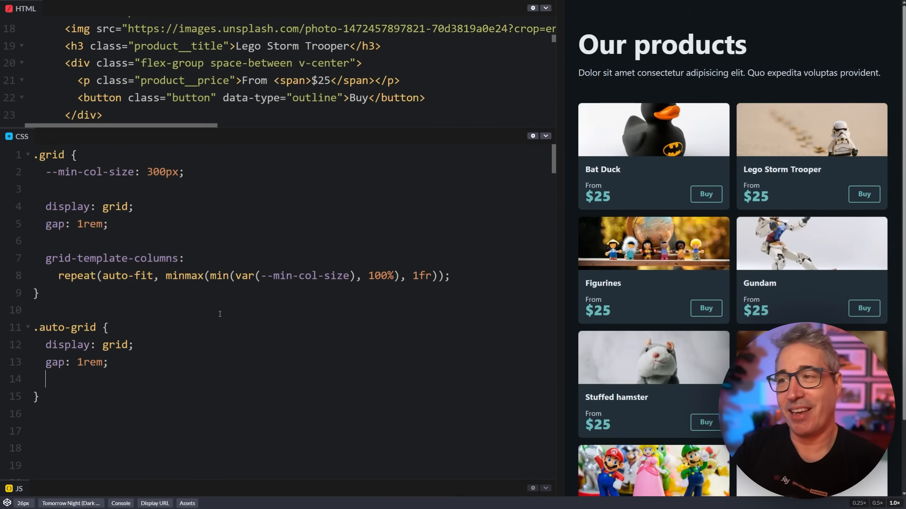
text(grid-template-columns:)
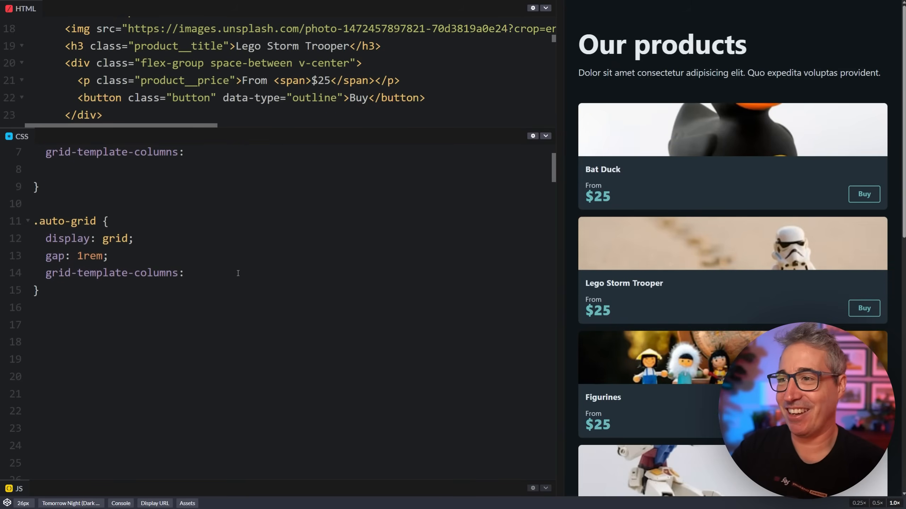
Step: Type a first draft of repeat(auto-fit, minmax(min(), 1fr)); as the column template
text(repeat()
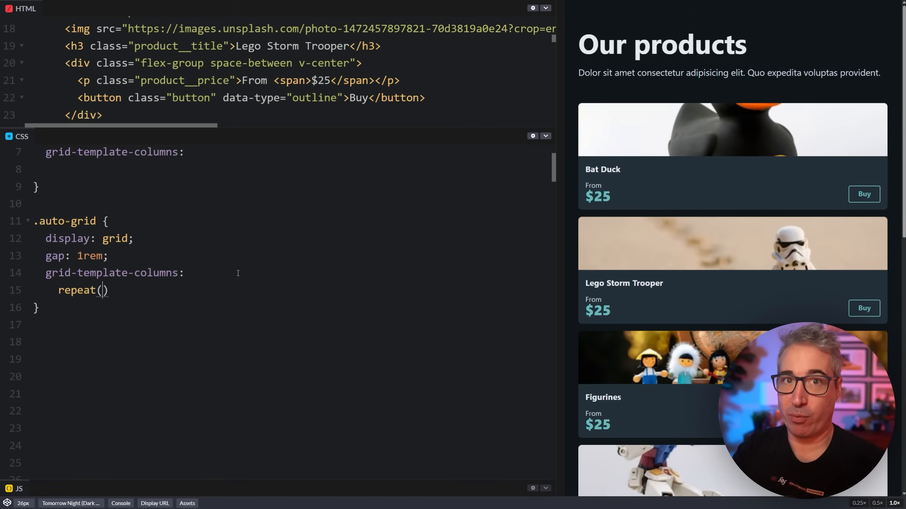
text(auto-fi)
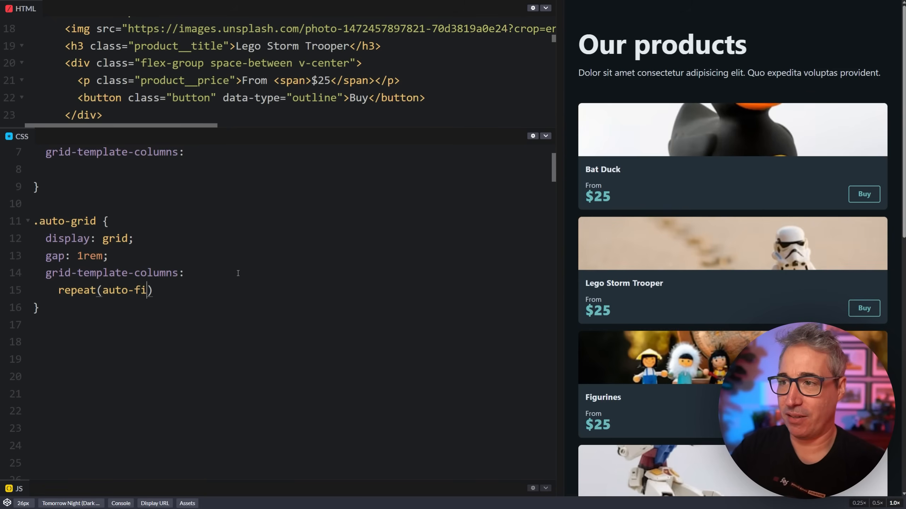
text(t)
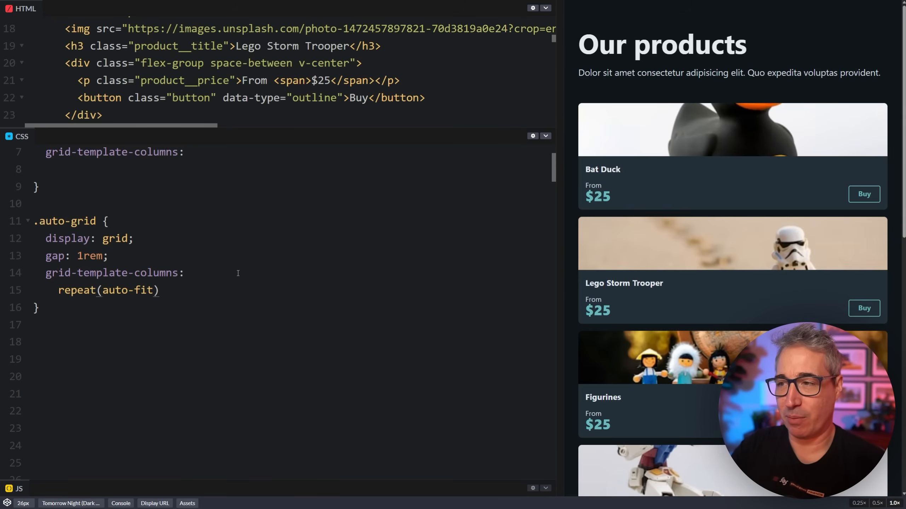
text(, minma)
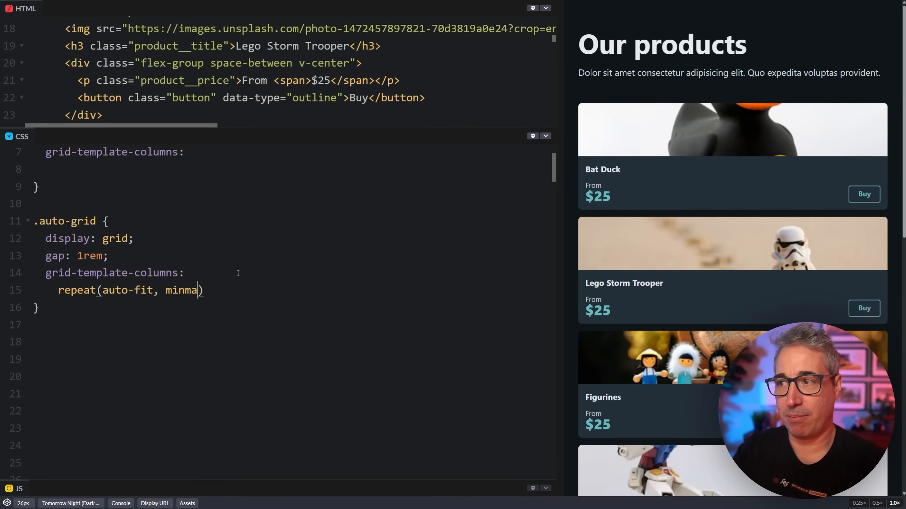
text(x())
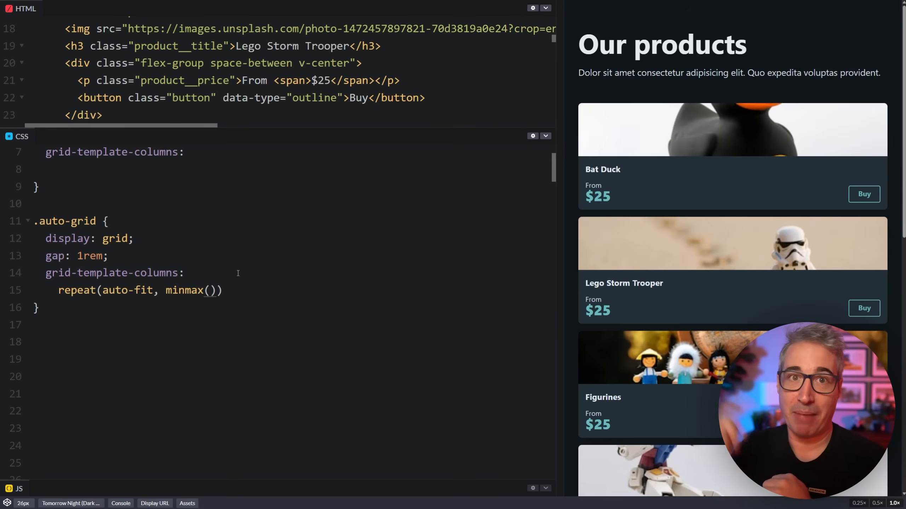
text(m)
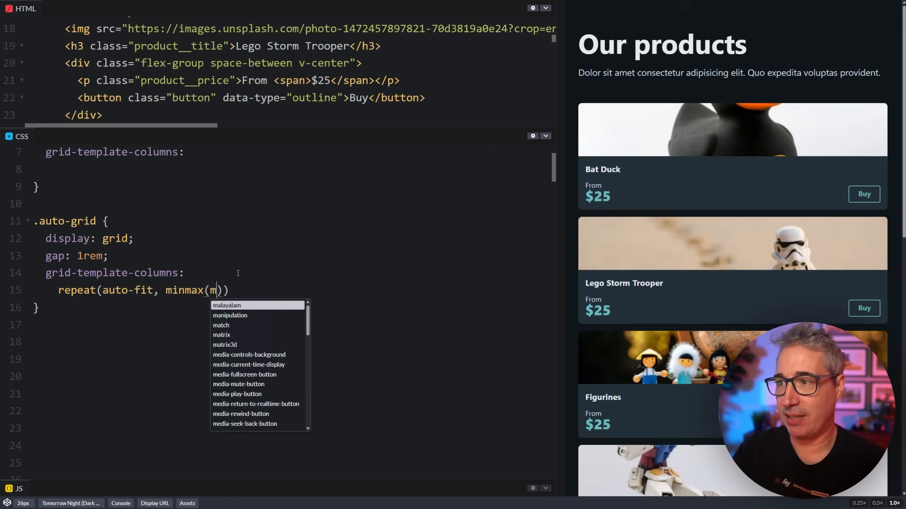
text(in(),)
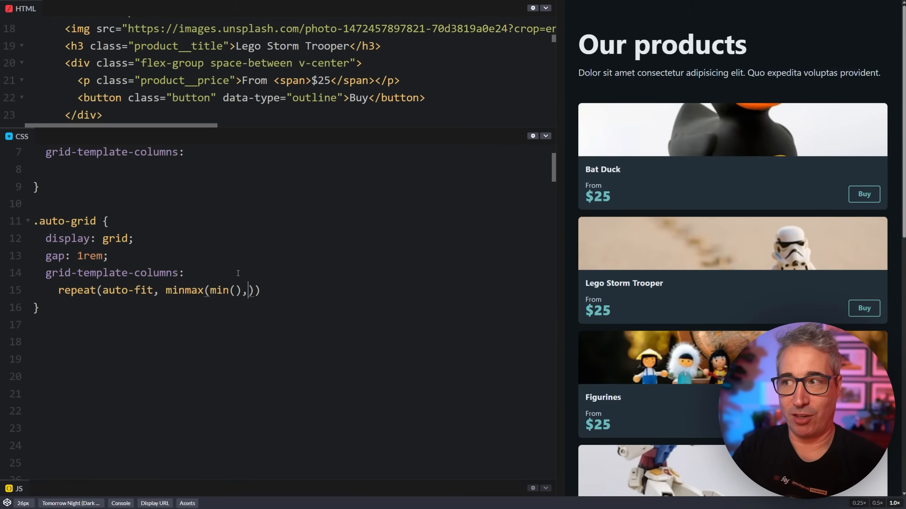
text(1fr)
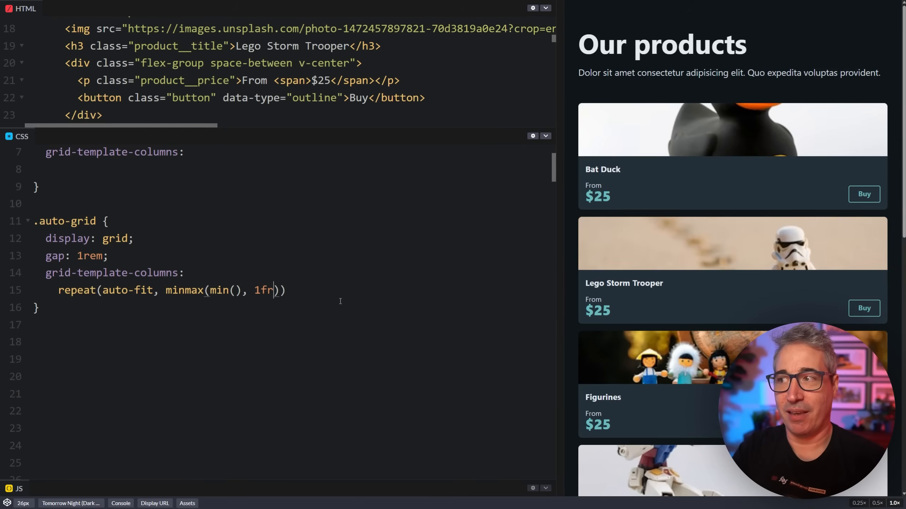
text(;)
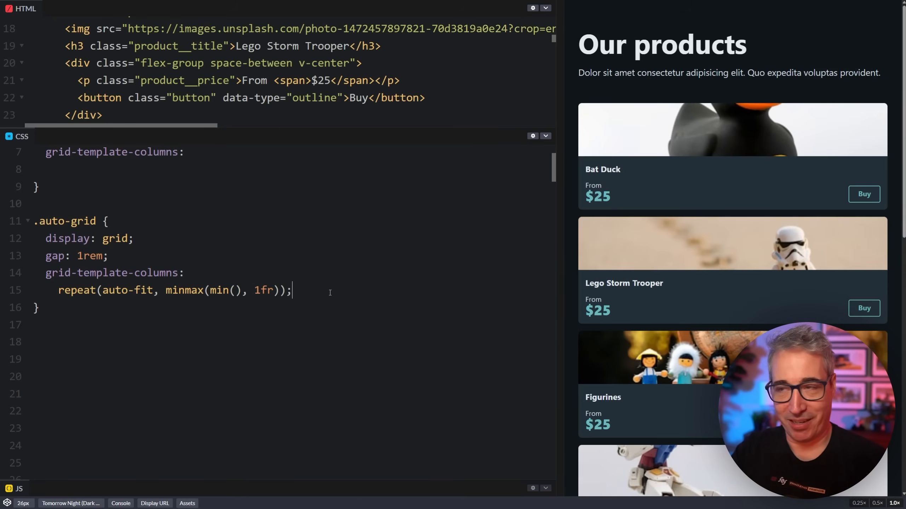
Step: Select the template and retype repeat(auto-fit, minmax(min(), 1fr))
double_click(264, 290)
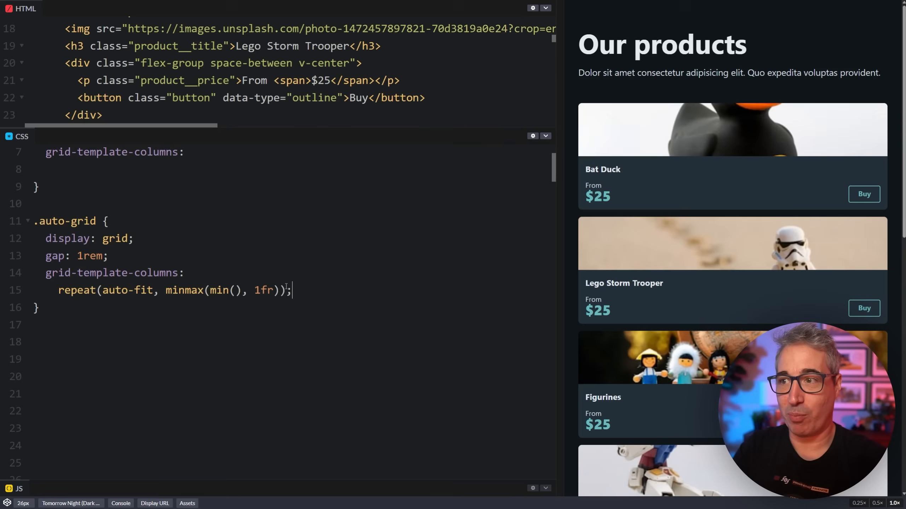
text(repeat(auto-)
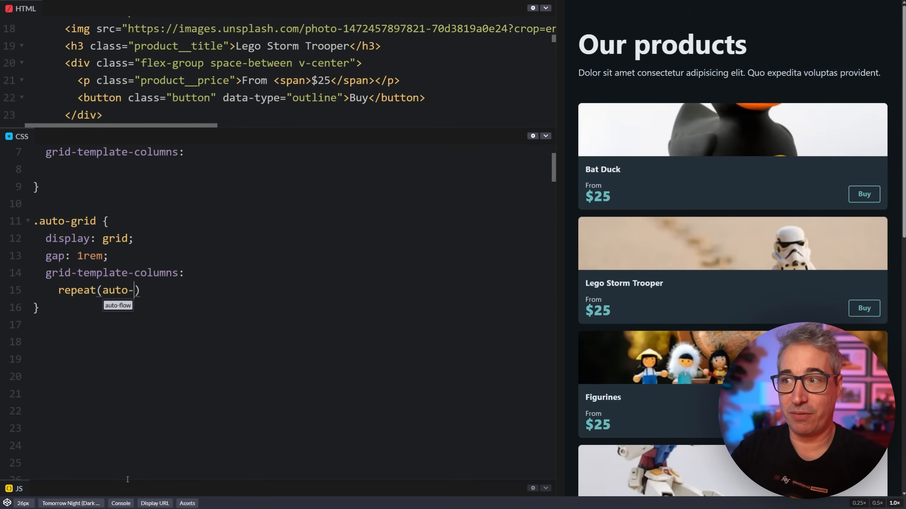
text(fit, minmax)
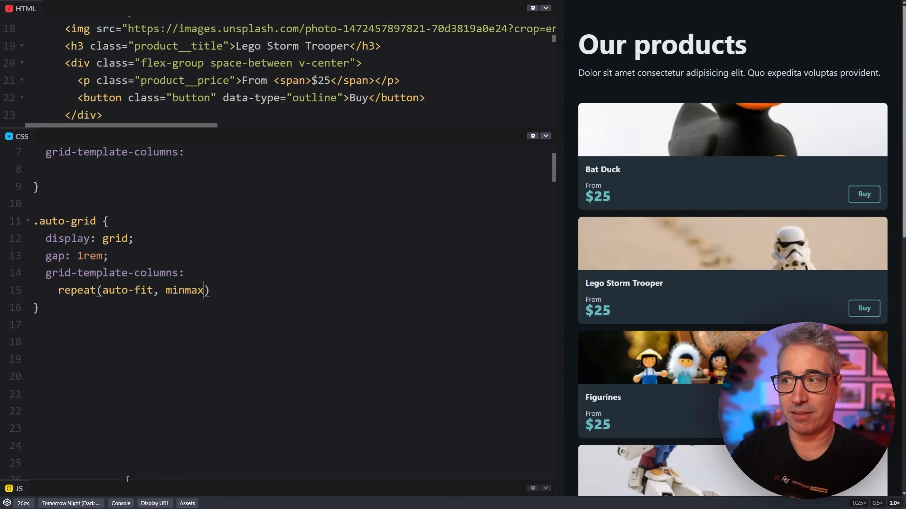
text(();)
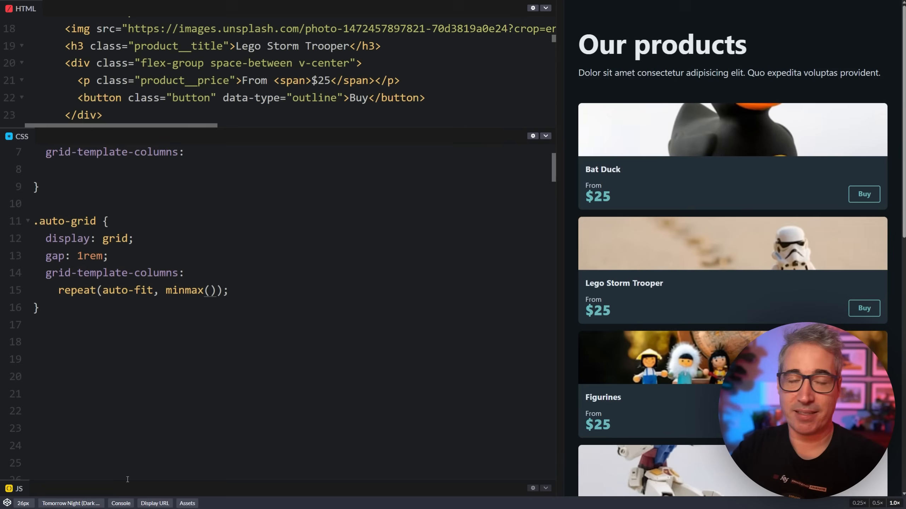
text(min(),)
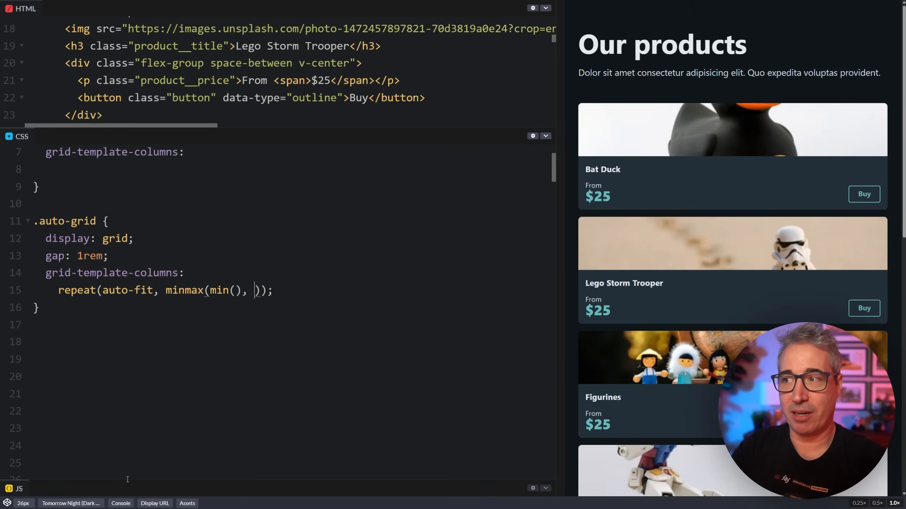
text(1fr)
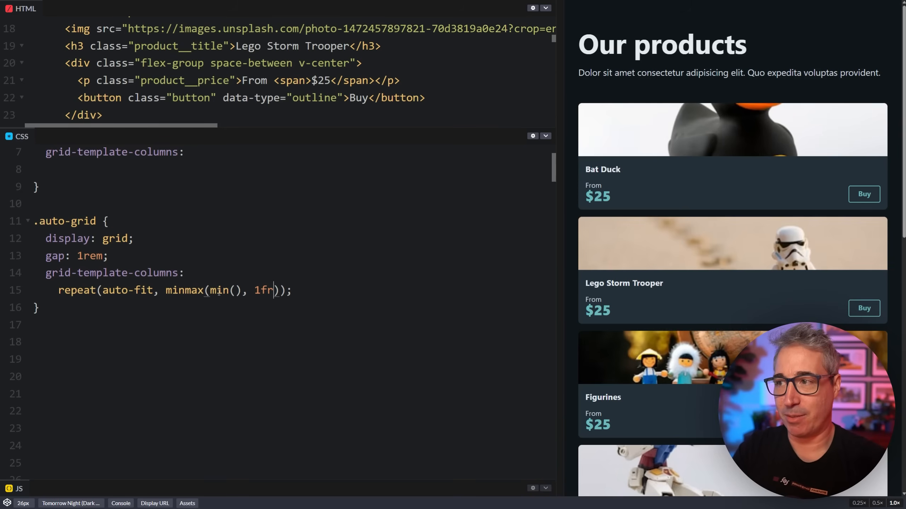
Step: Fill min() with 300px, 100%, then replace 300px with var(--min-col-size)
double_click(263, 290)
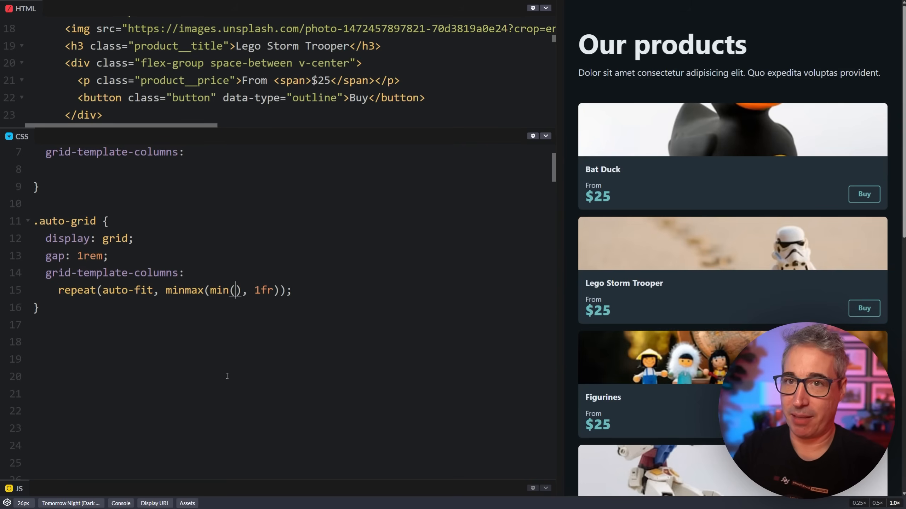
text(3)
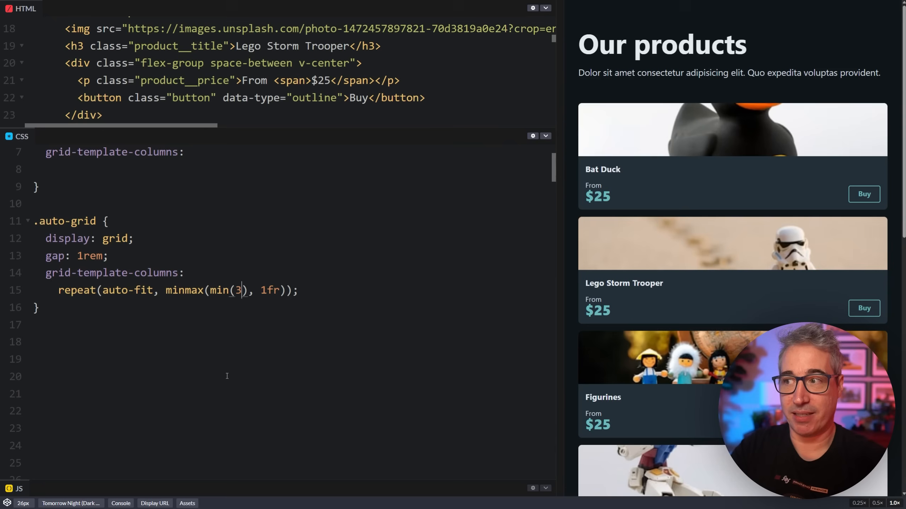
text(00px)
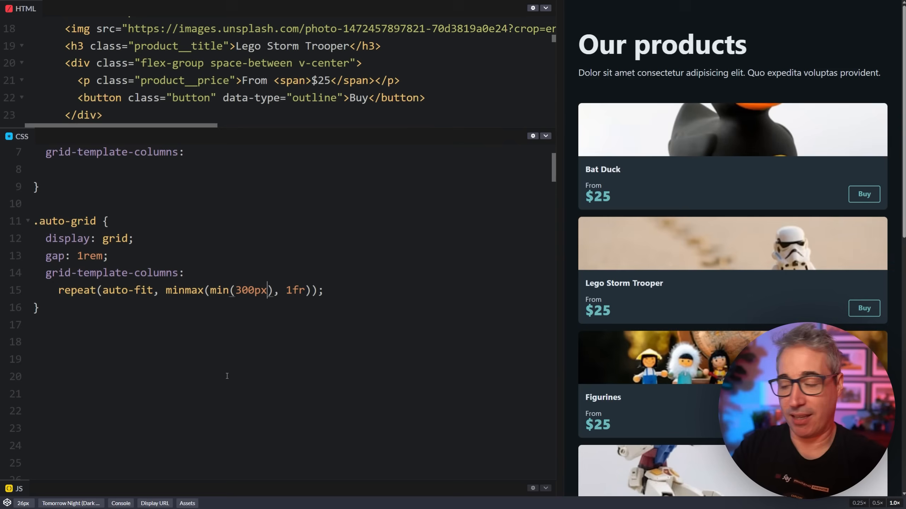
text(, 100%)
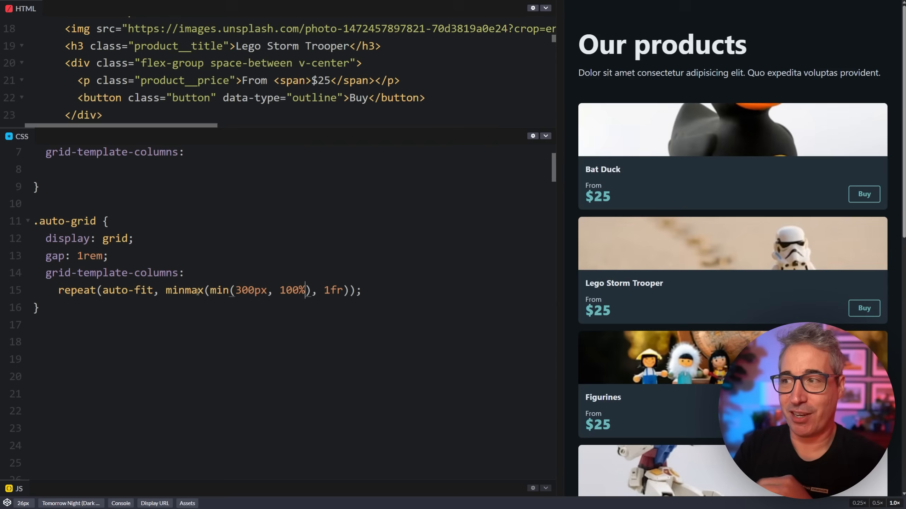
double_click(251, 290)
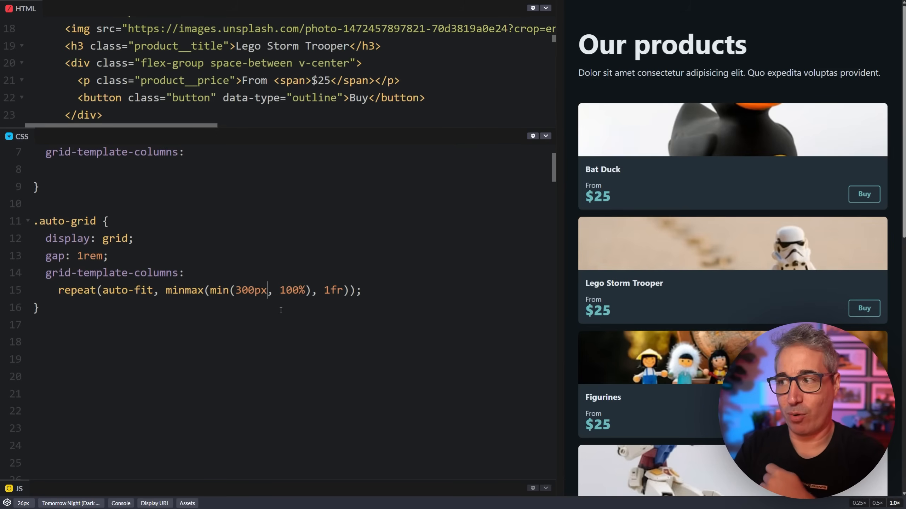
double_click(251, 290)
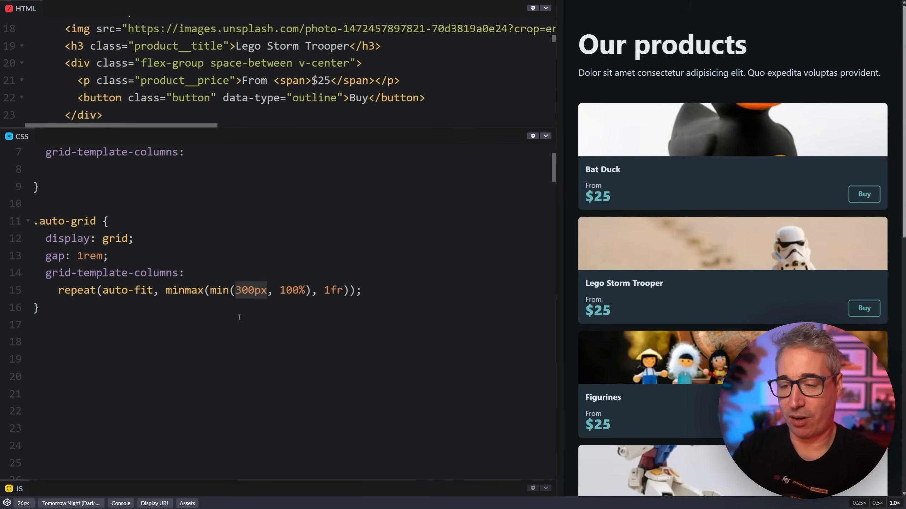
text(var(--min-col))
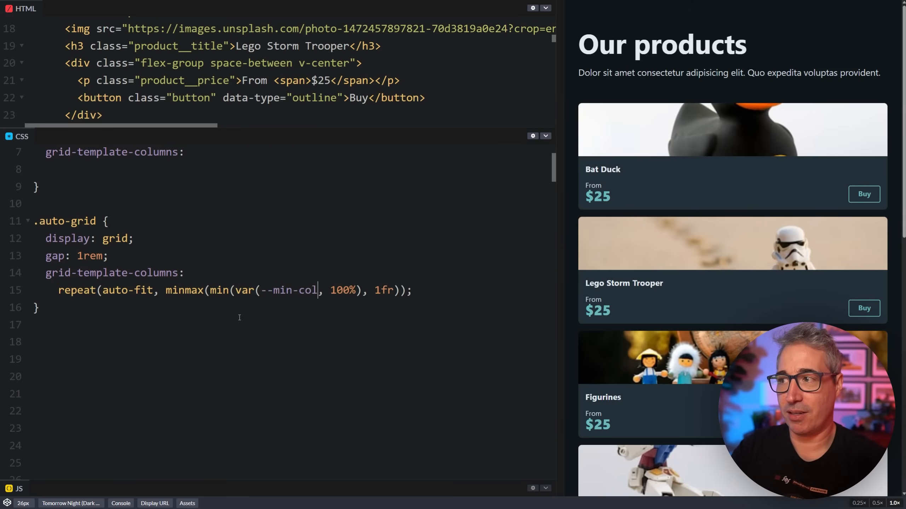
text(-size)
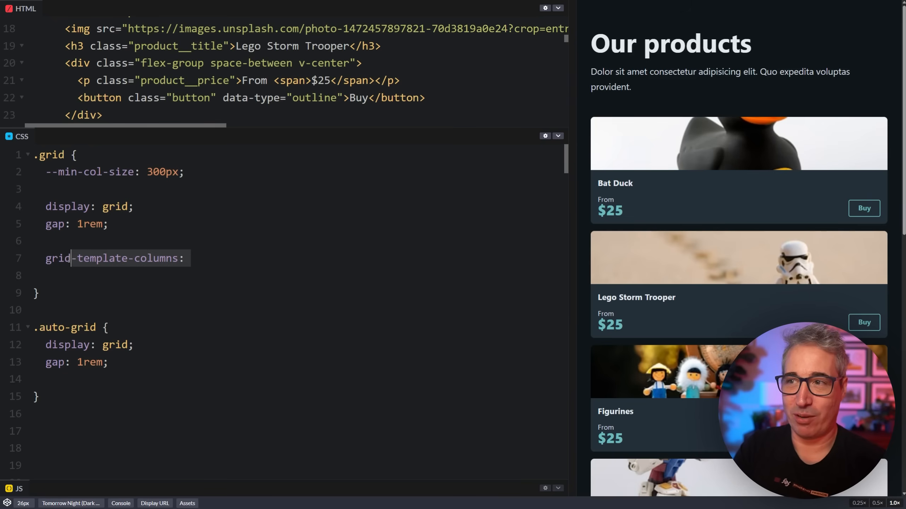
Step: Paste repeat(auto-fit, minmax(min(var(--min-col-size), 100%), 1fr)); into .grid and resize the preview
text(repeat(auto-fit, minmax(min(var(--min-col-size), 100%), 1fr));)
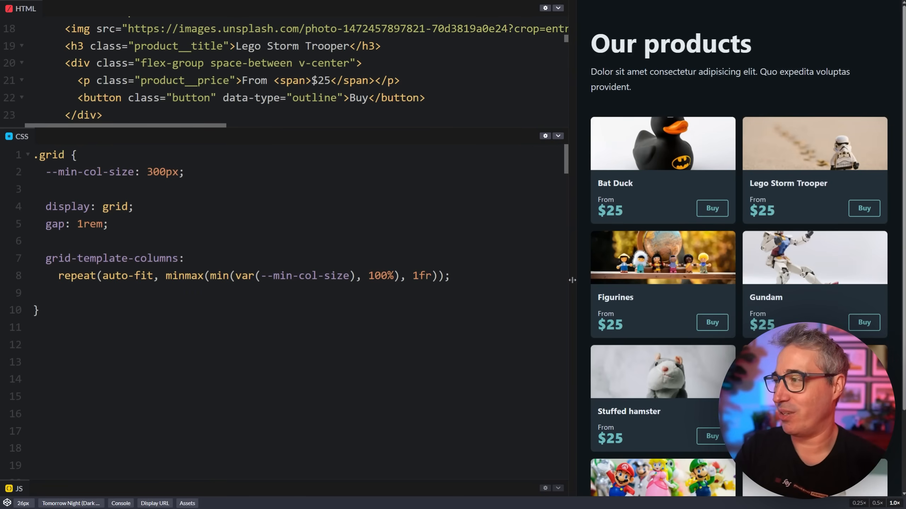
drag(572, 281, 456, 281)
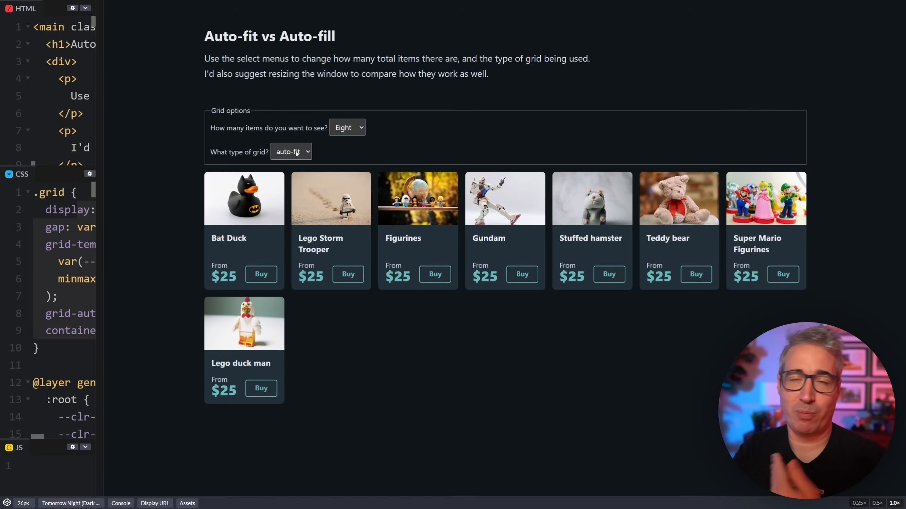
Step: Use the grid type select to pick auto-fit, then auto-fill
click(292, 152)
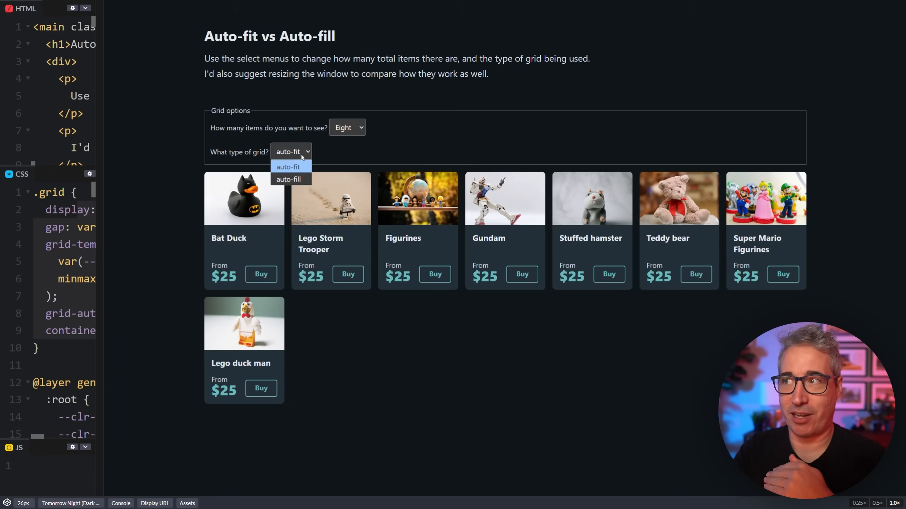
click(289, 179)
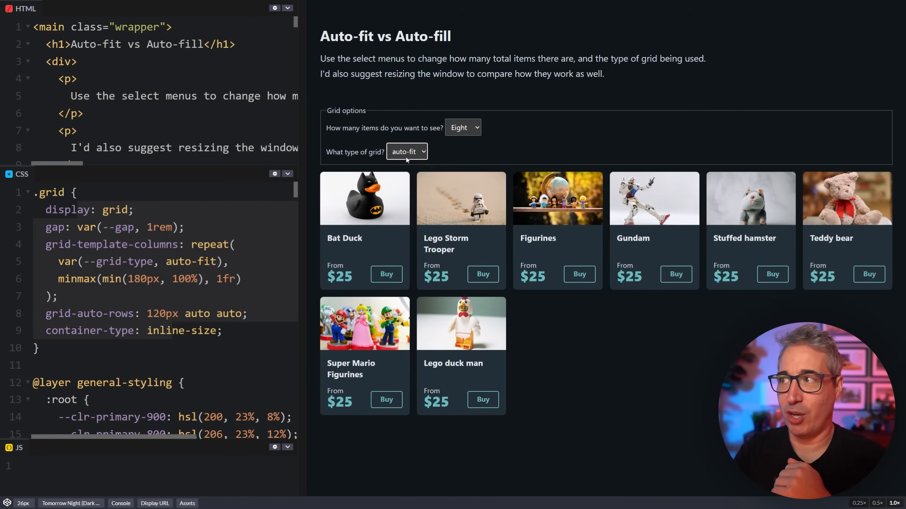
click(407, 152)
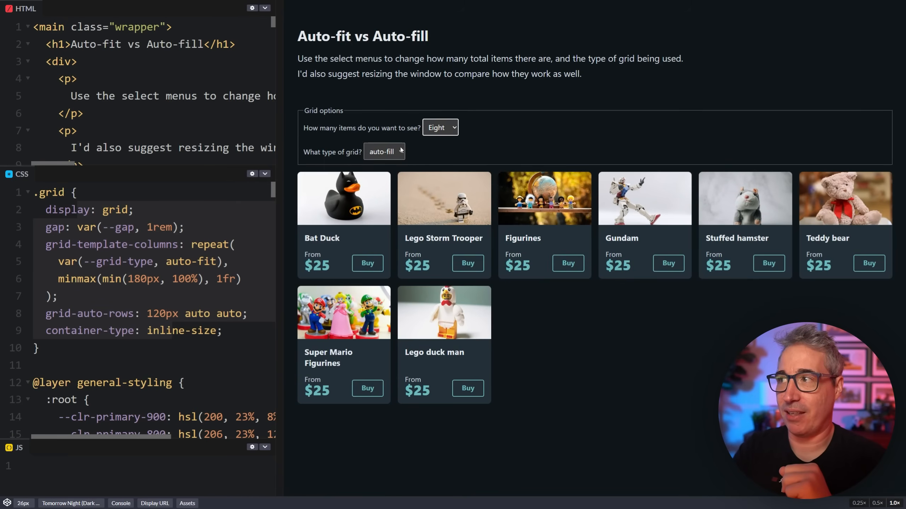
Step: Show only three items and widen the preview to watch the cards stretch
click(440, 127)
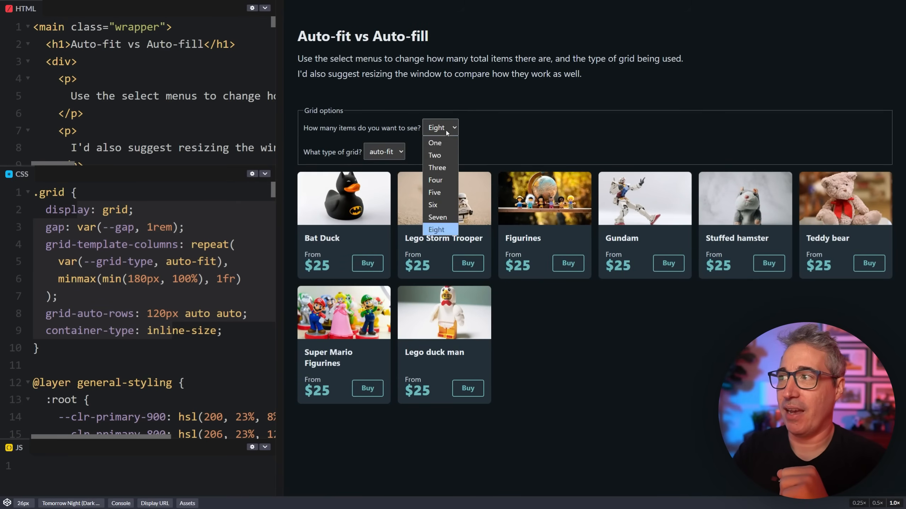
click(437, 167)
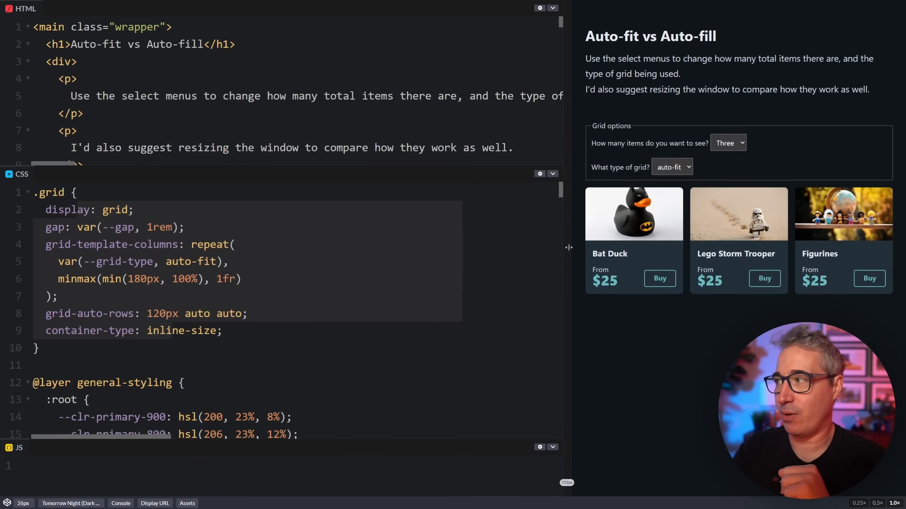
drag(568, 246, 712, 247)
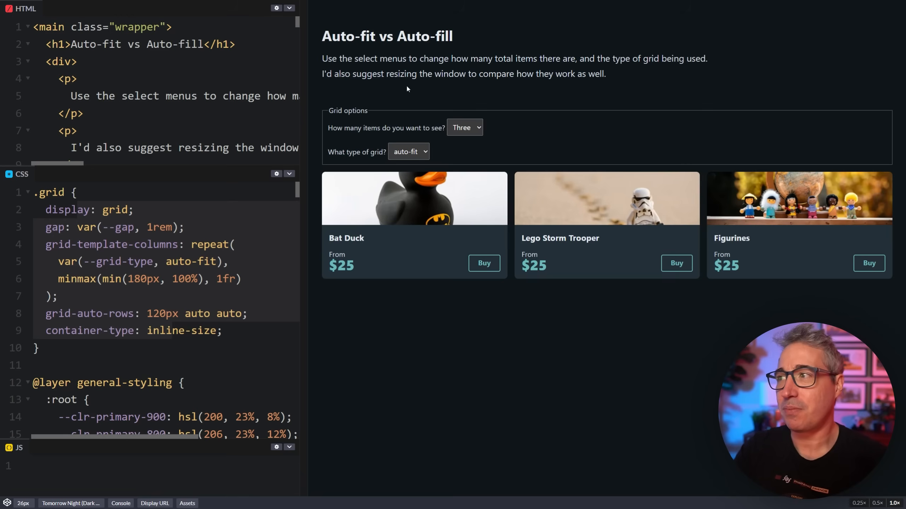
click(465, 127)
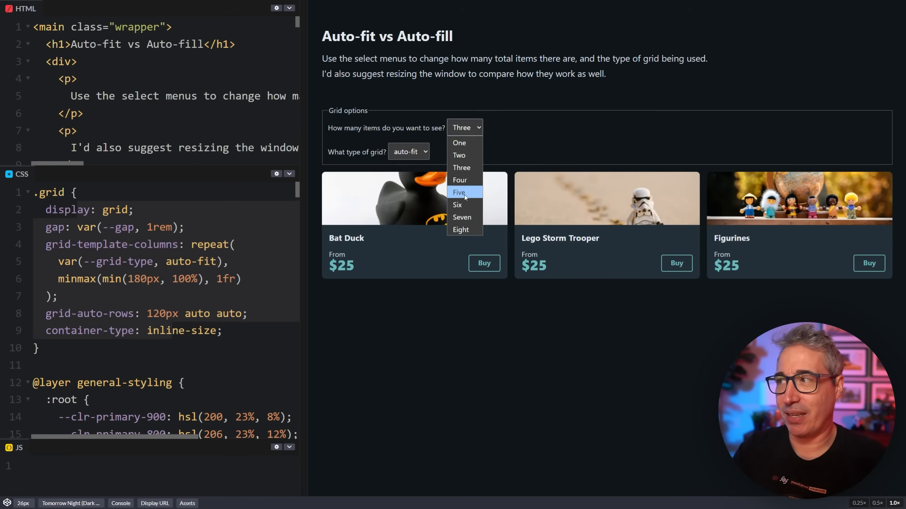
click(457, 204)
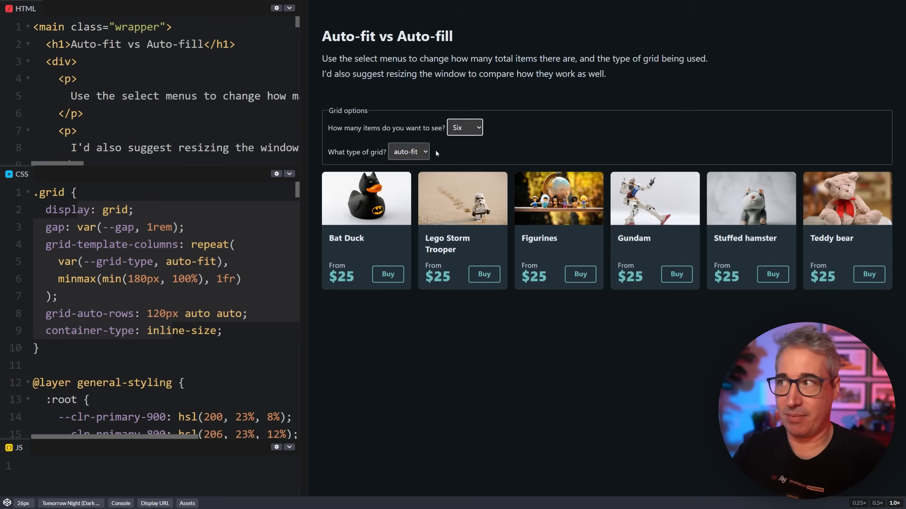
click(464, 128)
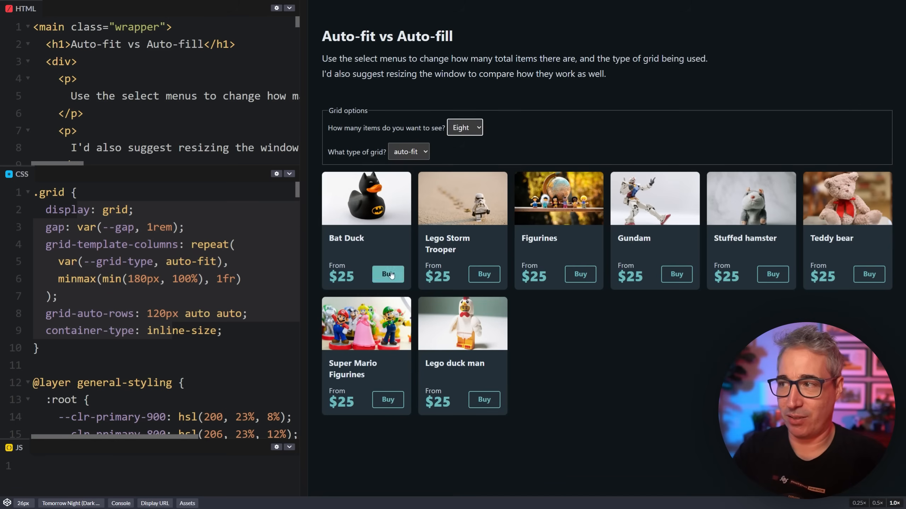
mouse_move(534, 332)
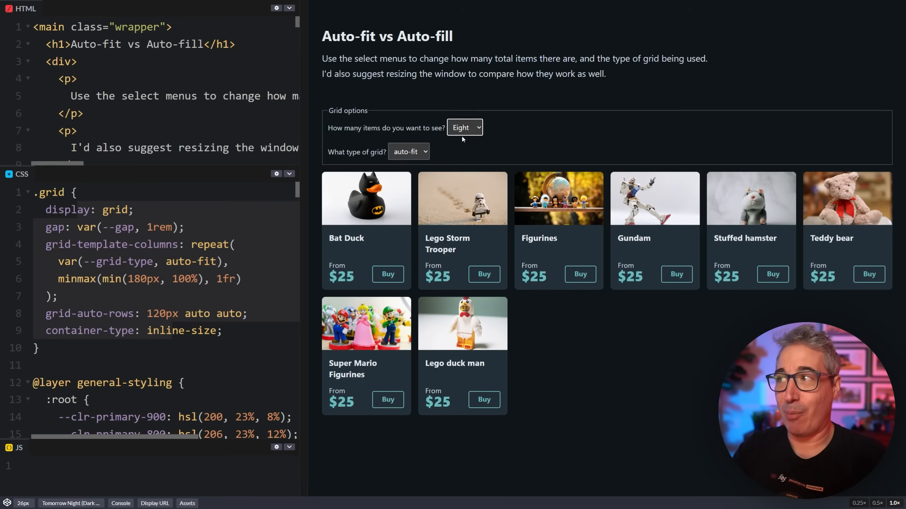
click(464, 127)
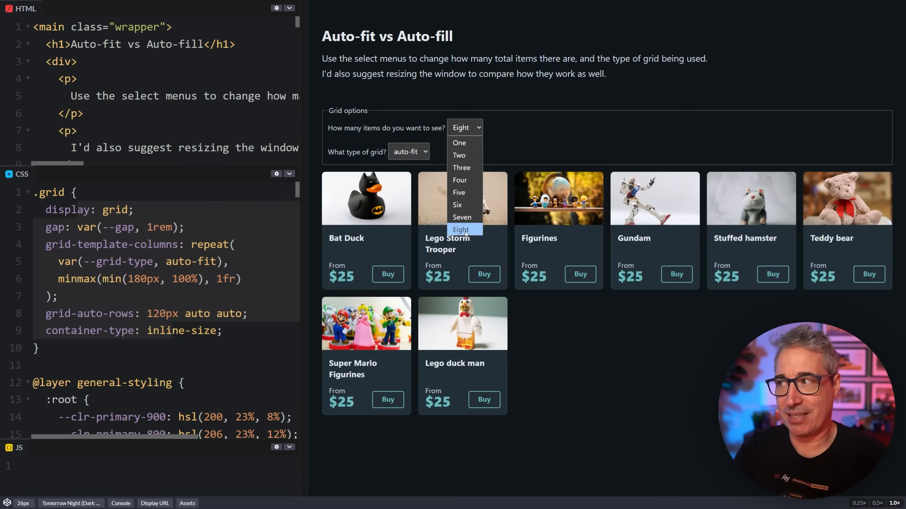
mouse_move(461, 168)
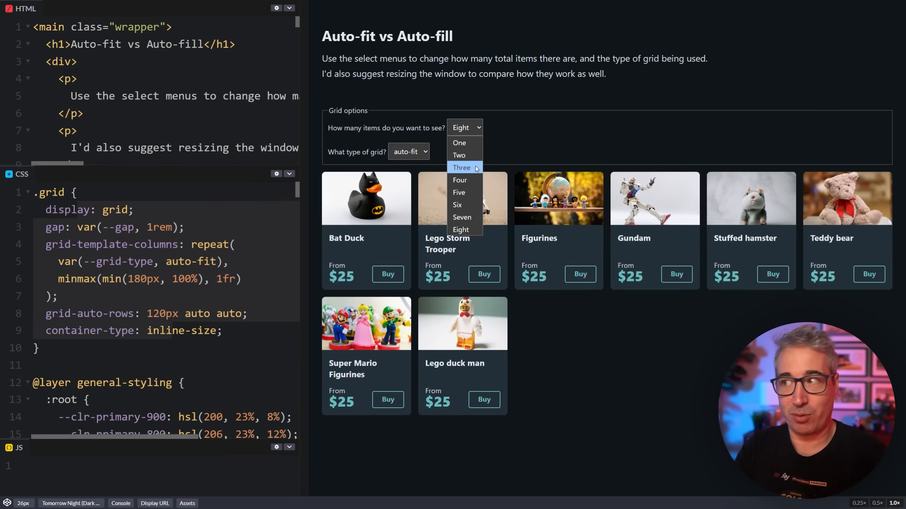
click(461, 167)
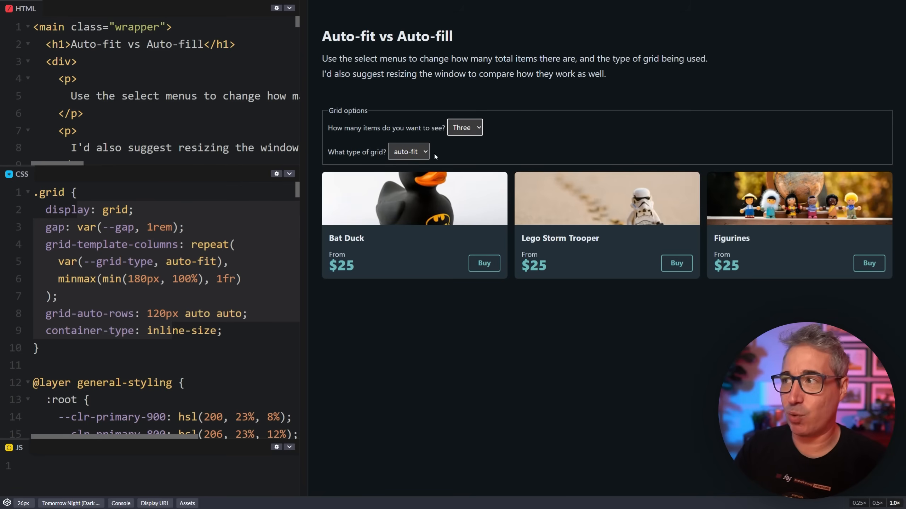
click(408, 151)
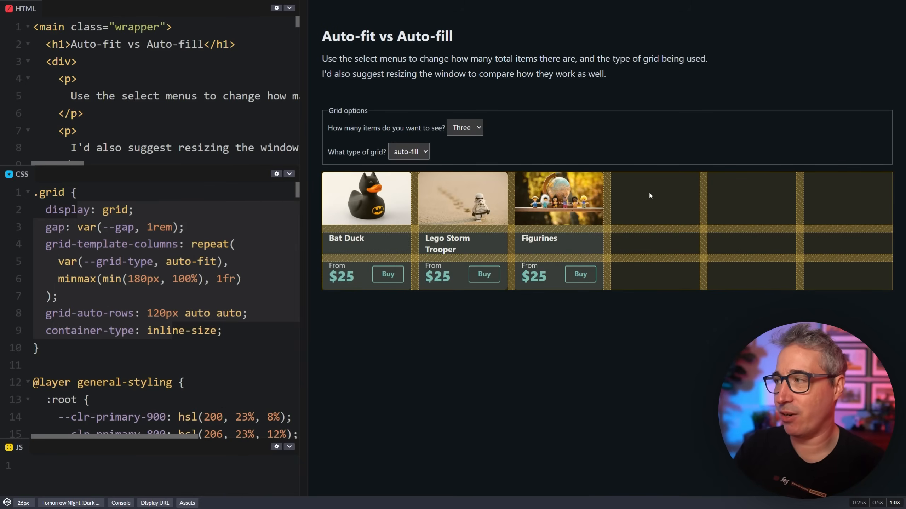
mouse_move(329, 202)
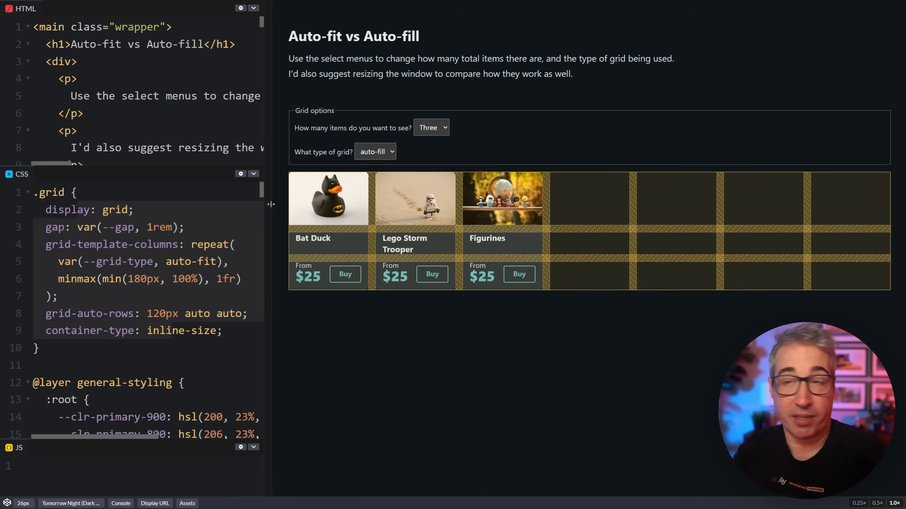
Step: Toggle the grid type to auto-fit, then back to auto-fill
click(374, 152)
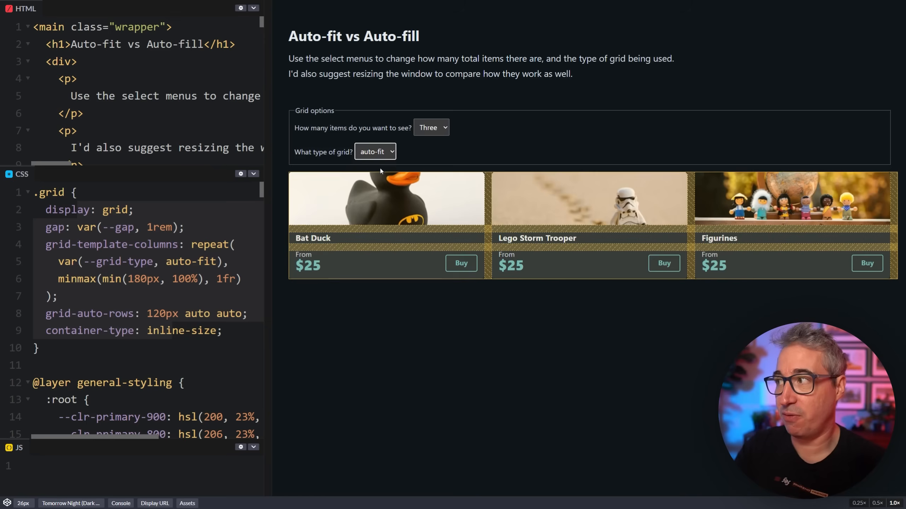
mouse_move(305, 303)
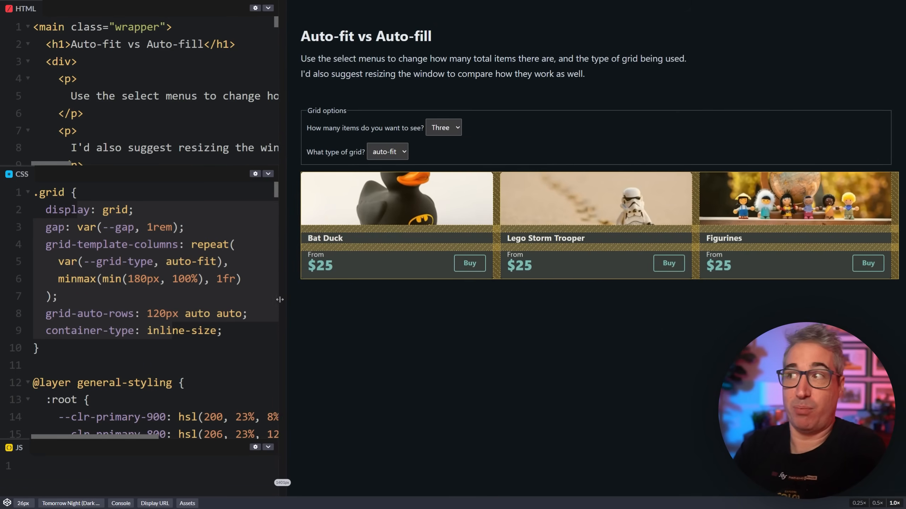
click(387, 151)
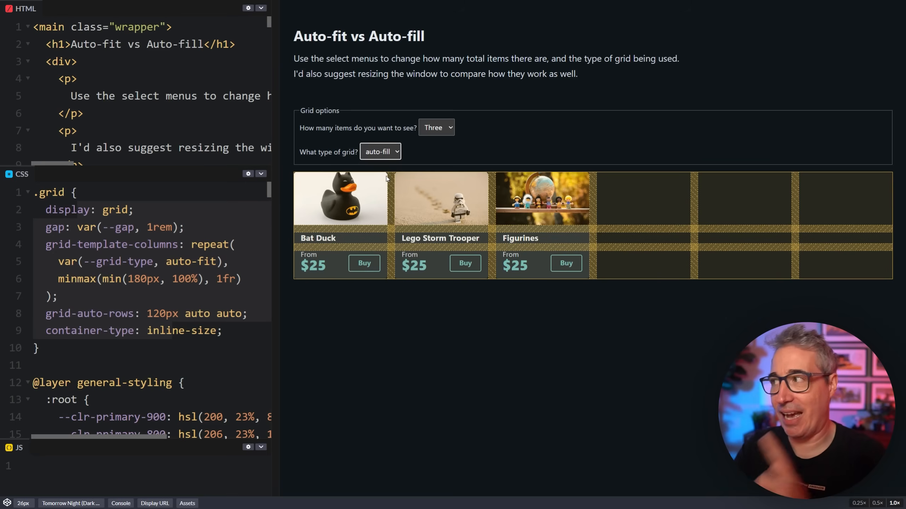
mouse_move(689, 200)
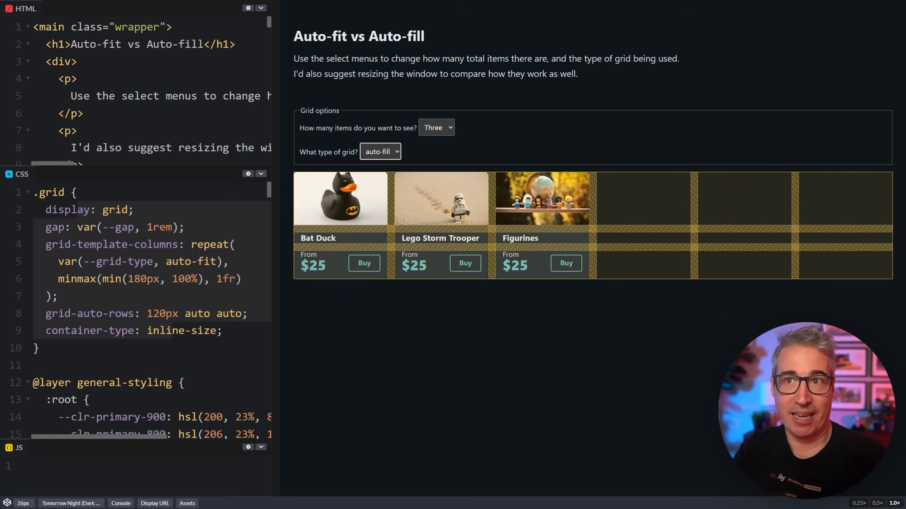
Step: Cycle the item count through eight, five, eight and three items
click(436, 127)
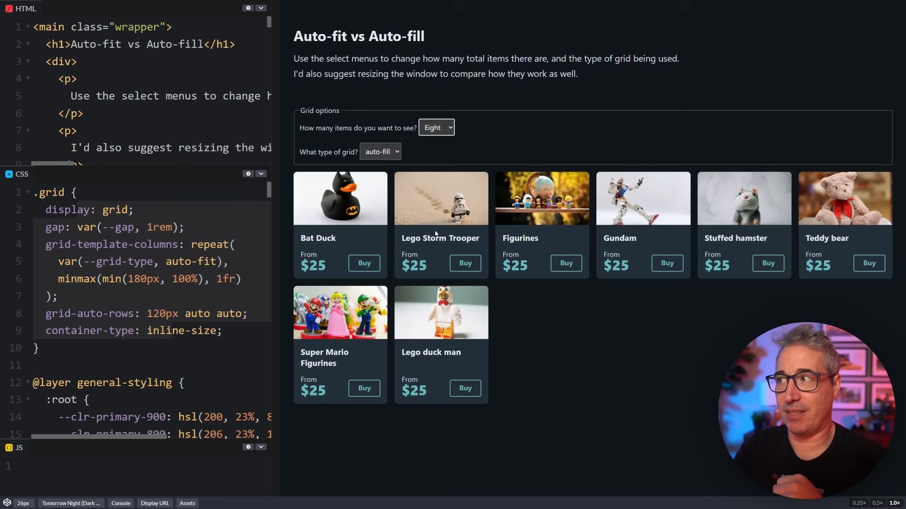
click(435, 127)
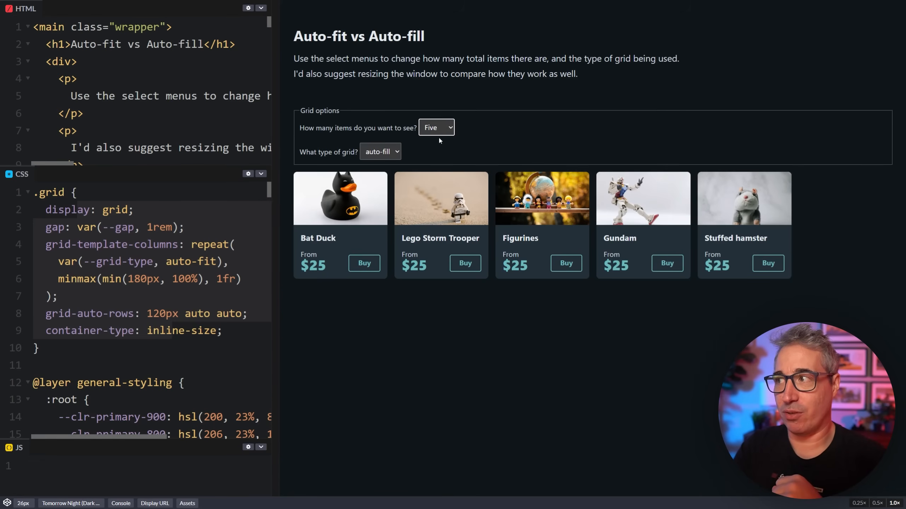
click(435, 127)
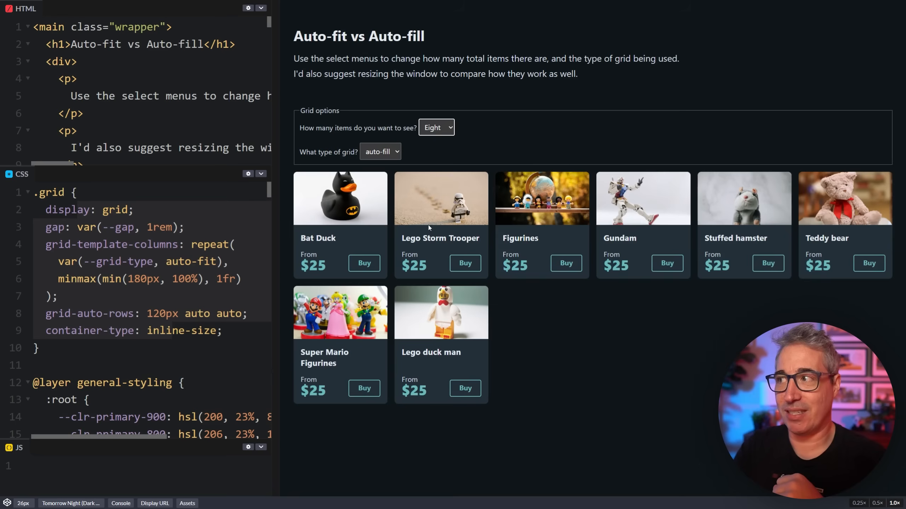
mouse_move(491, 181)
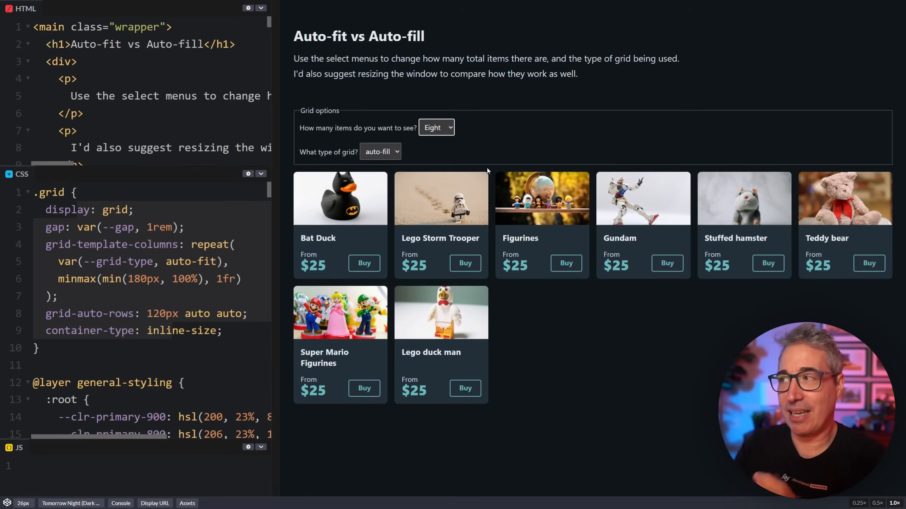
click(435, 127)
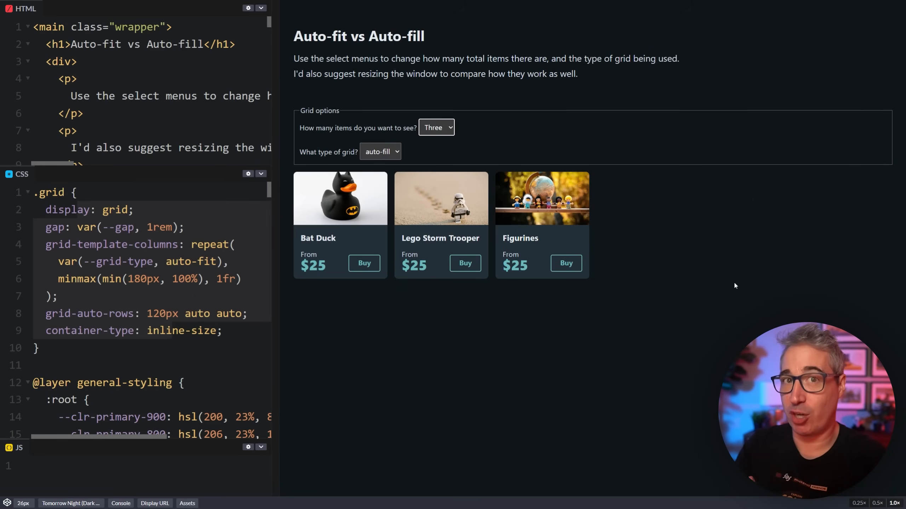
Step: Switch the grid to auto-fit and show four items
click(379, 152)
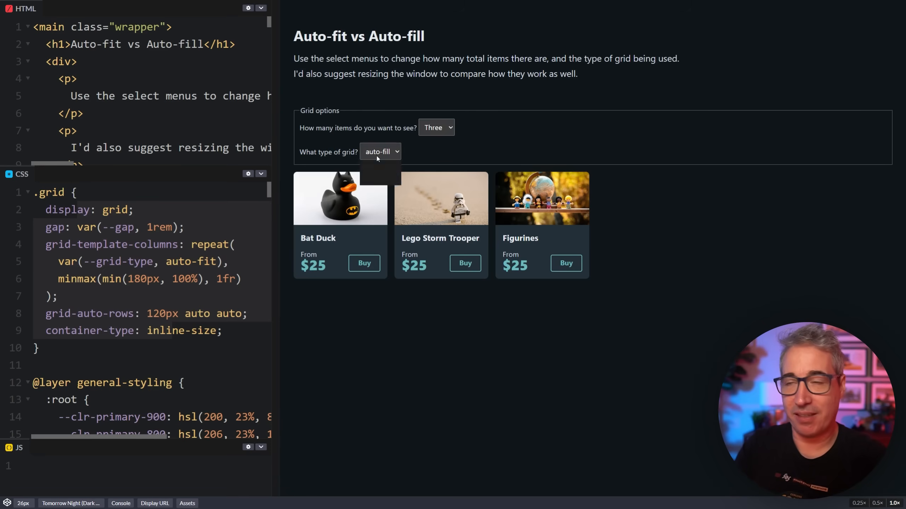
click(380, 151)
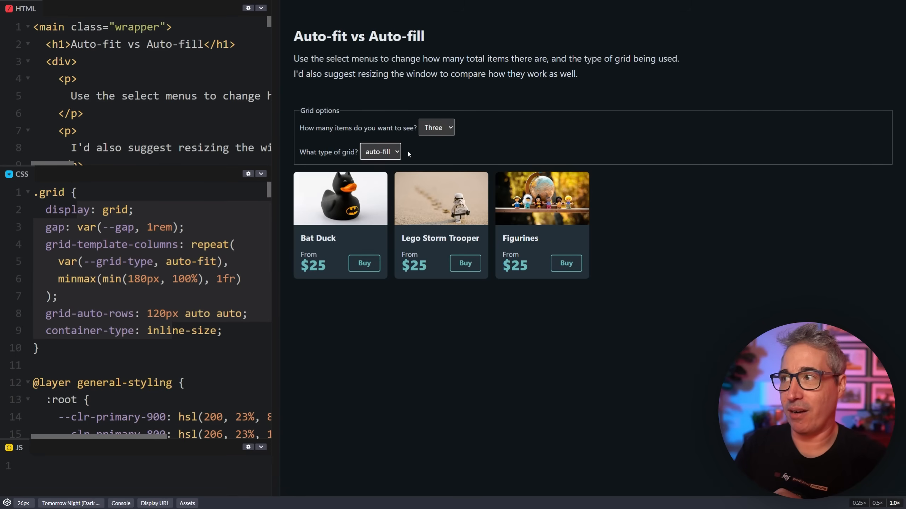
click(379, 152)
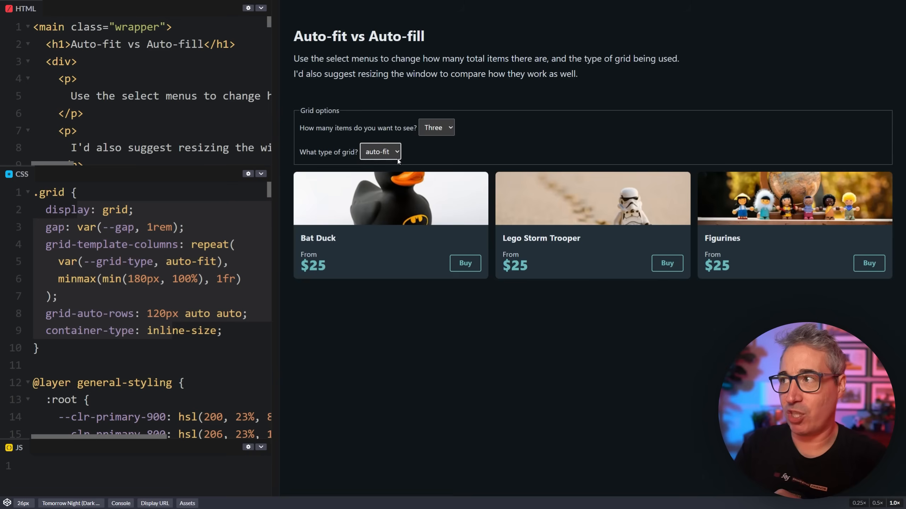
click(436, 127)
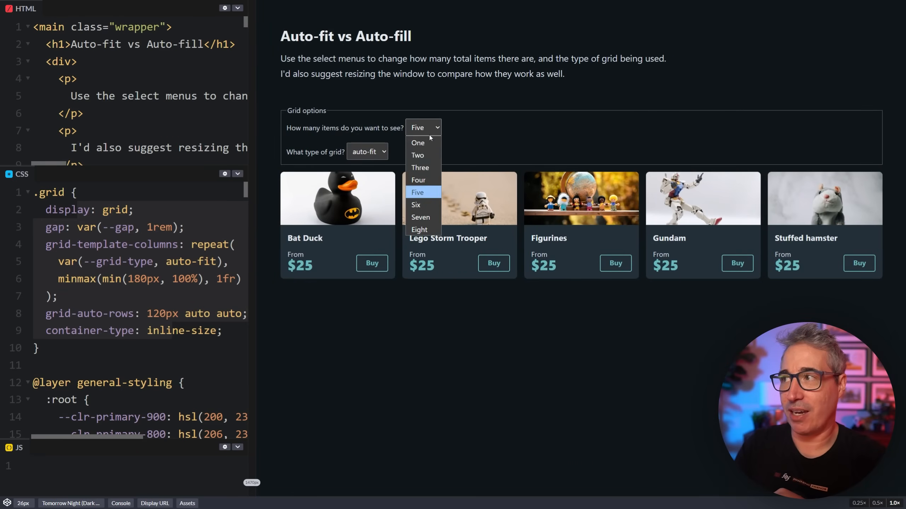
click(418, 180)
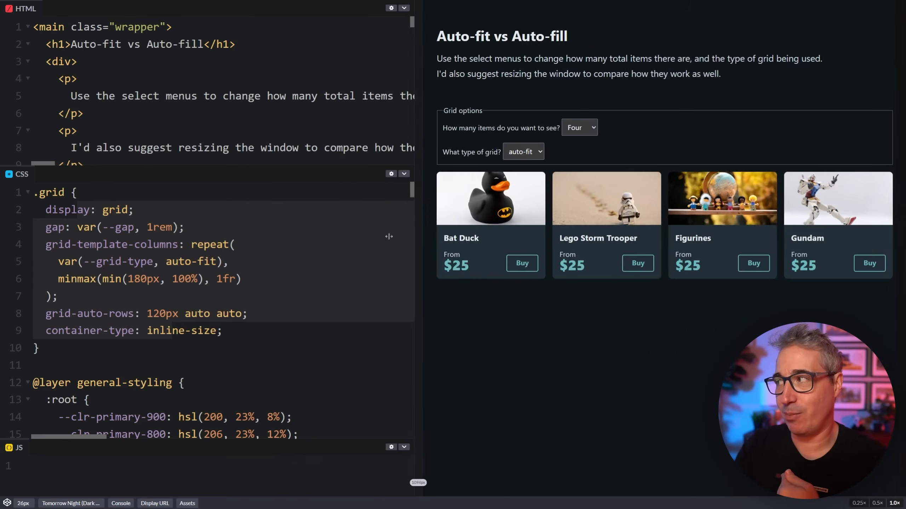
click(522, 151)
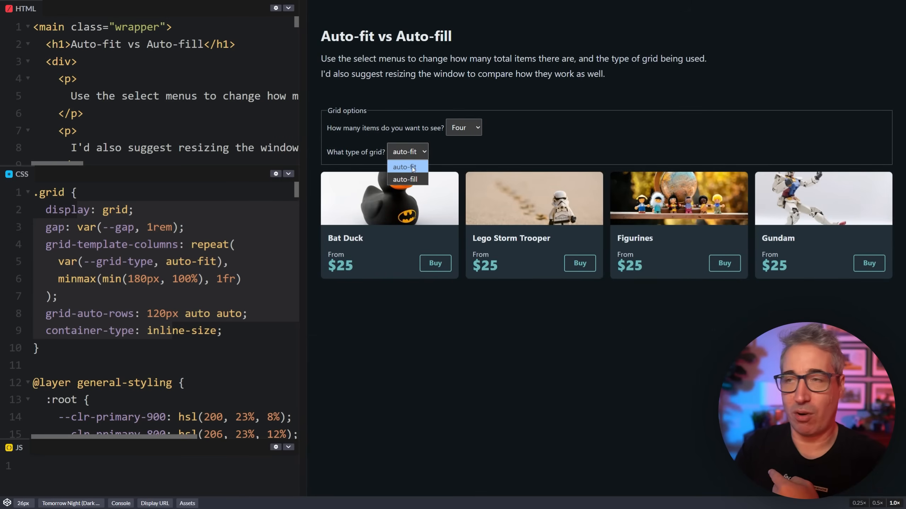
click(405, 167)
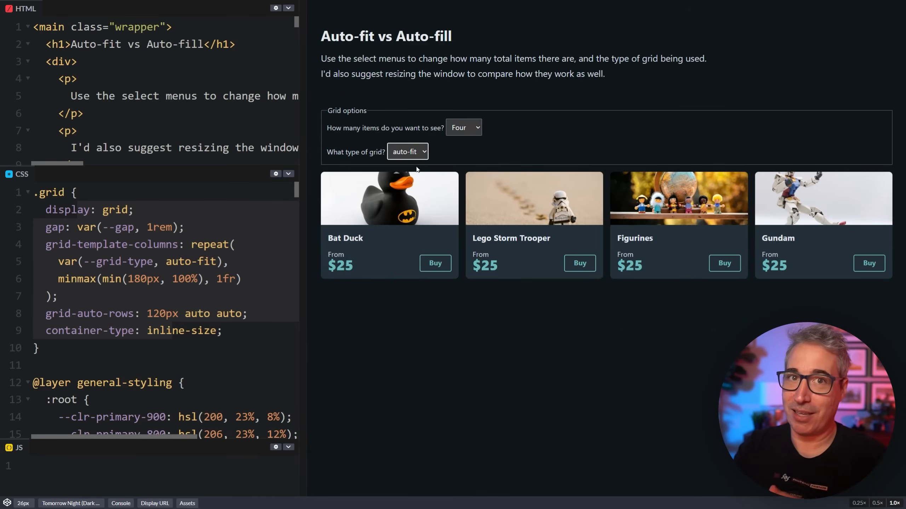